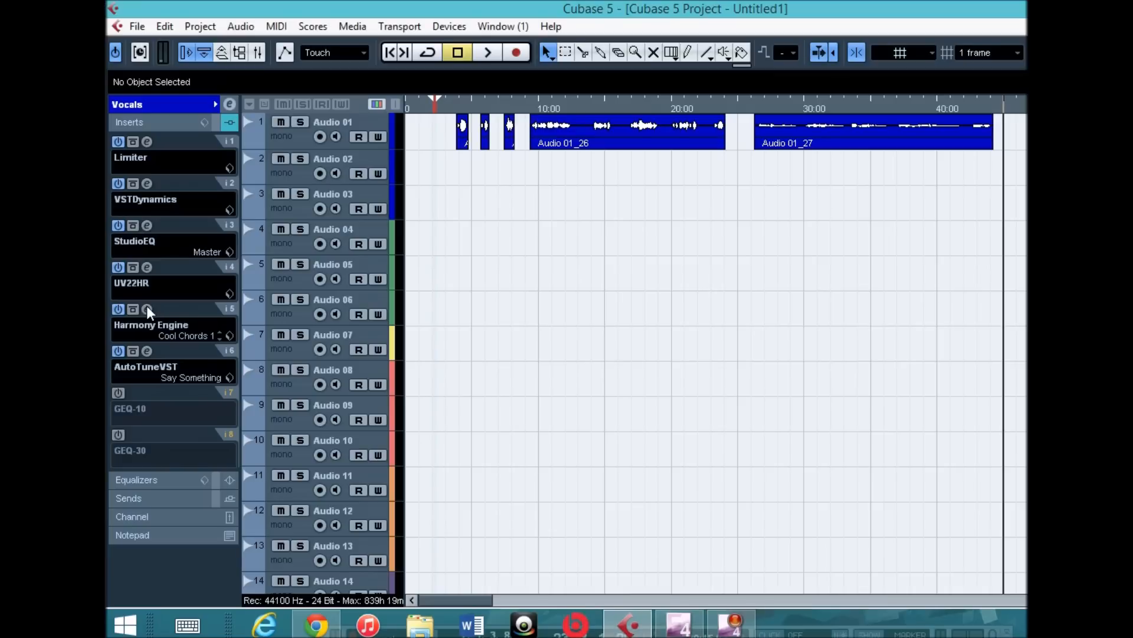
# Step: Bring up the Harmony Engine EVO editor from the Vocals track's insert slot
pyautogui.click(146, 310)
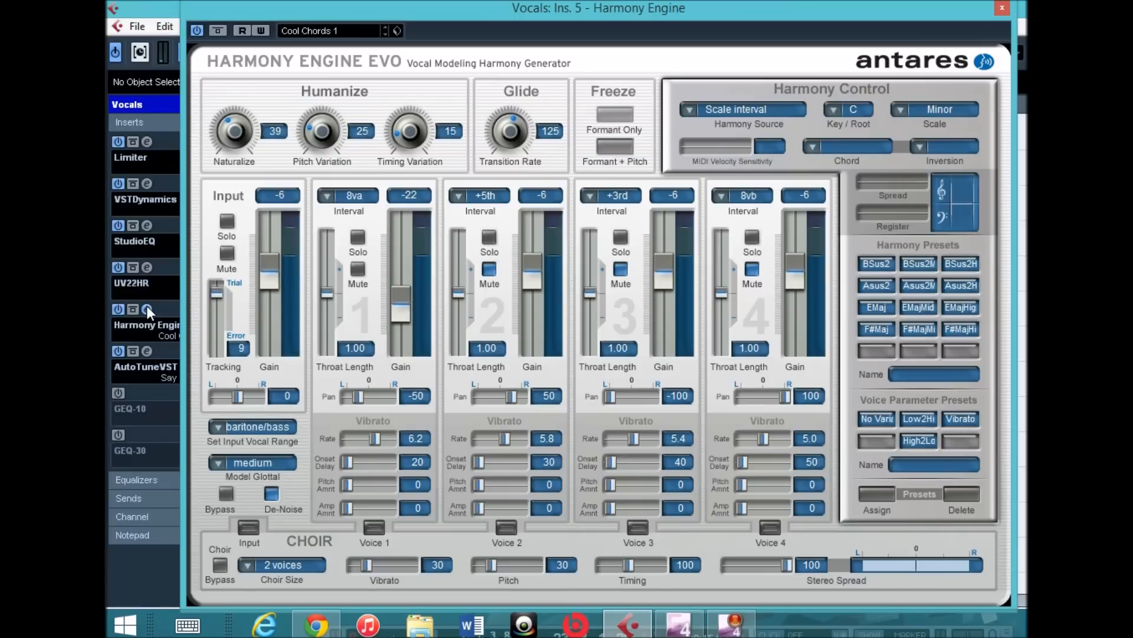
pyautogui.moveTo(145, 474)
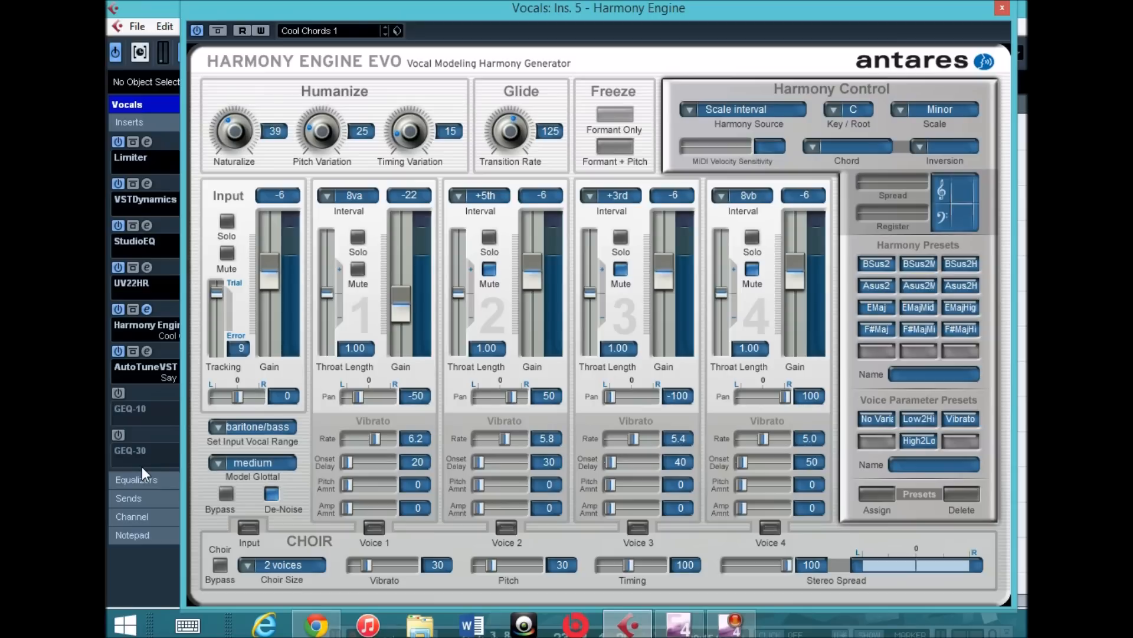
pyautogui.moveTo(107, 411)
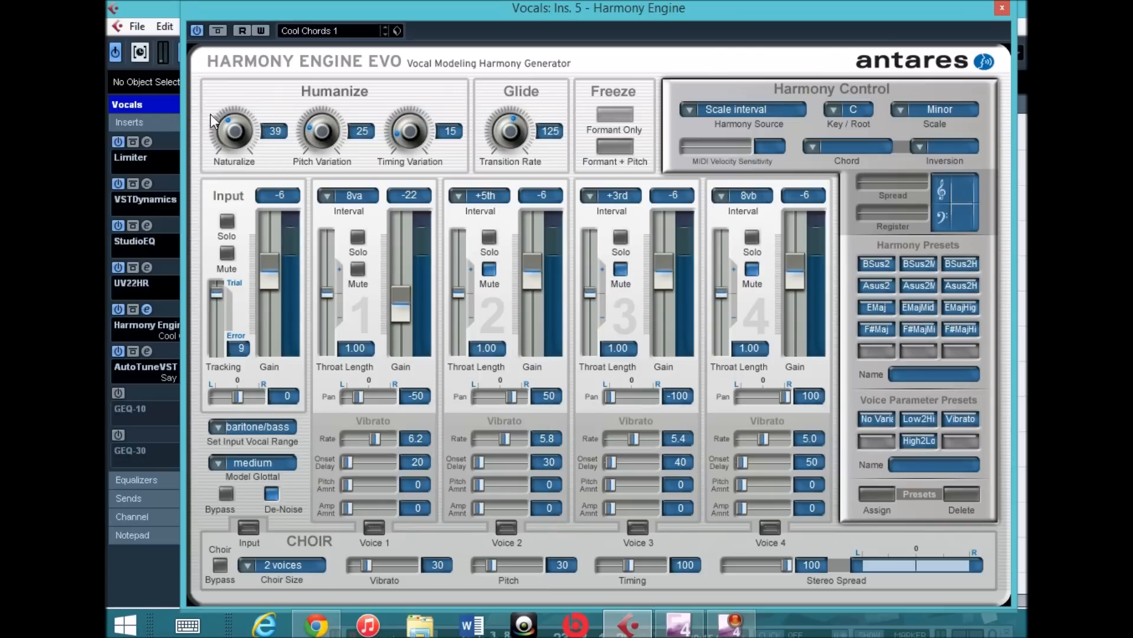
pyautogui.moveTo(262, 88)
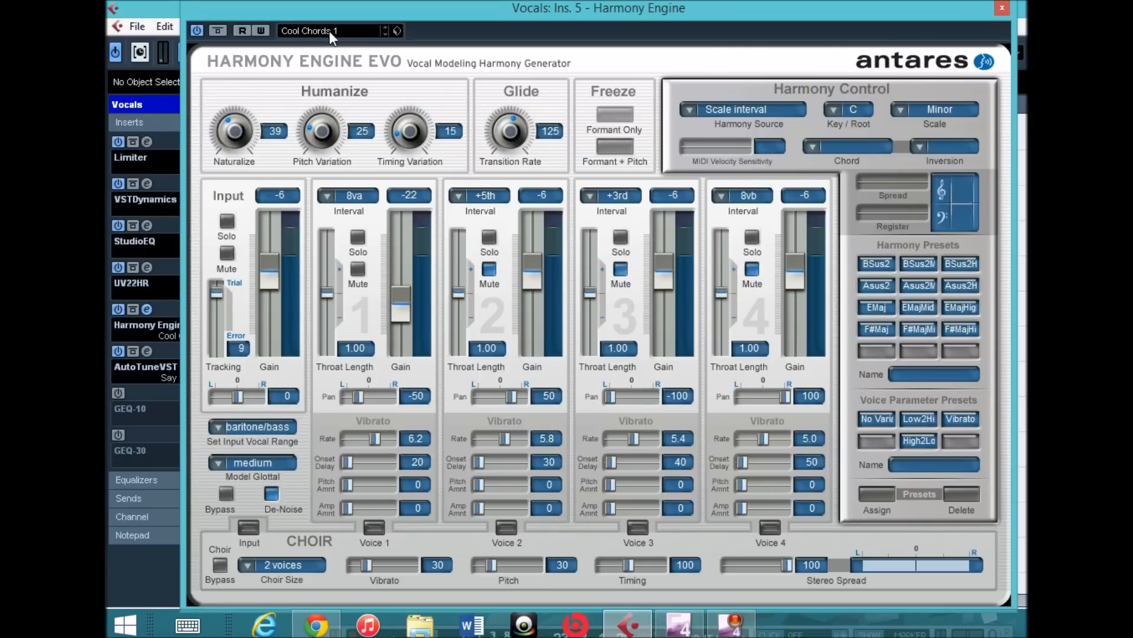
pyautogui.moveTo(361, 45)
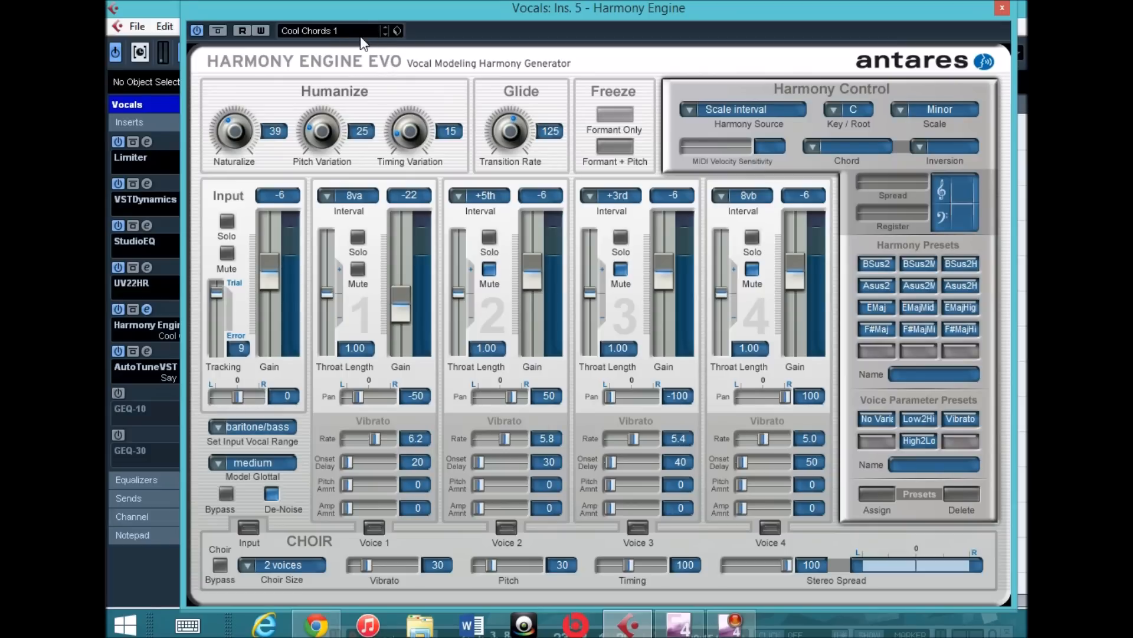
pyautogui.moveTo(356, 96)
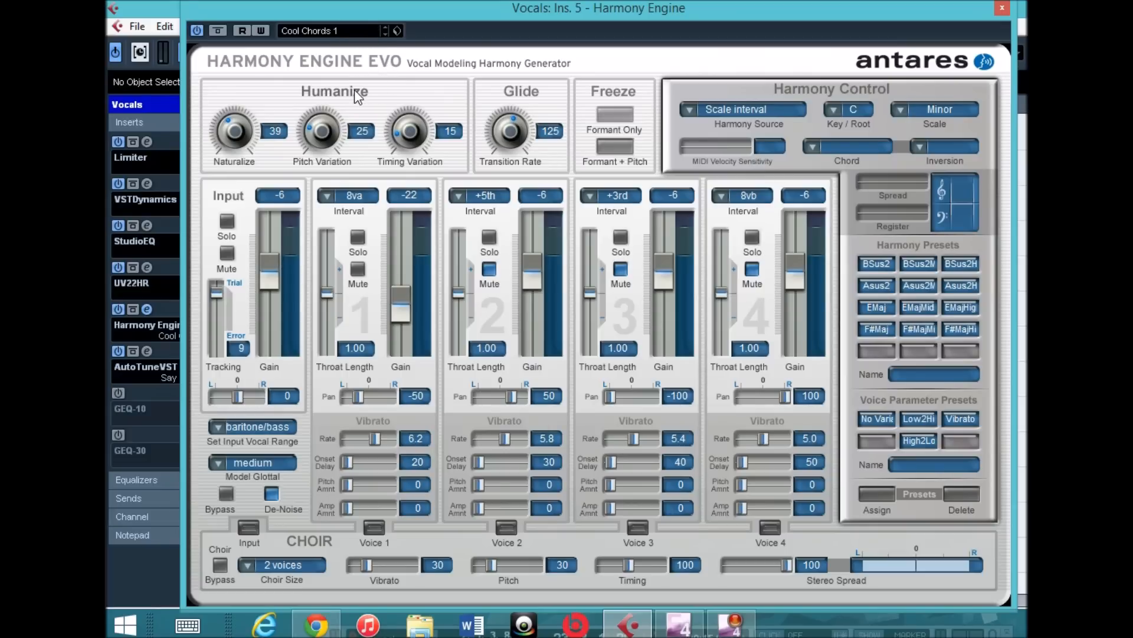
pyautogui.moveTo(249, 143)
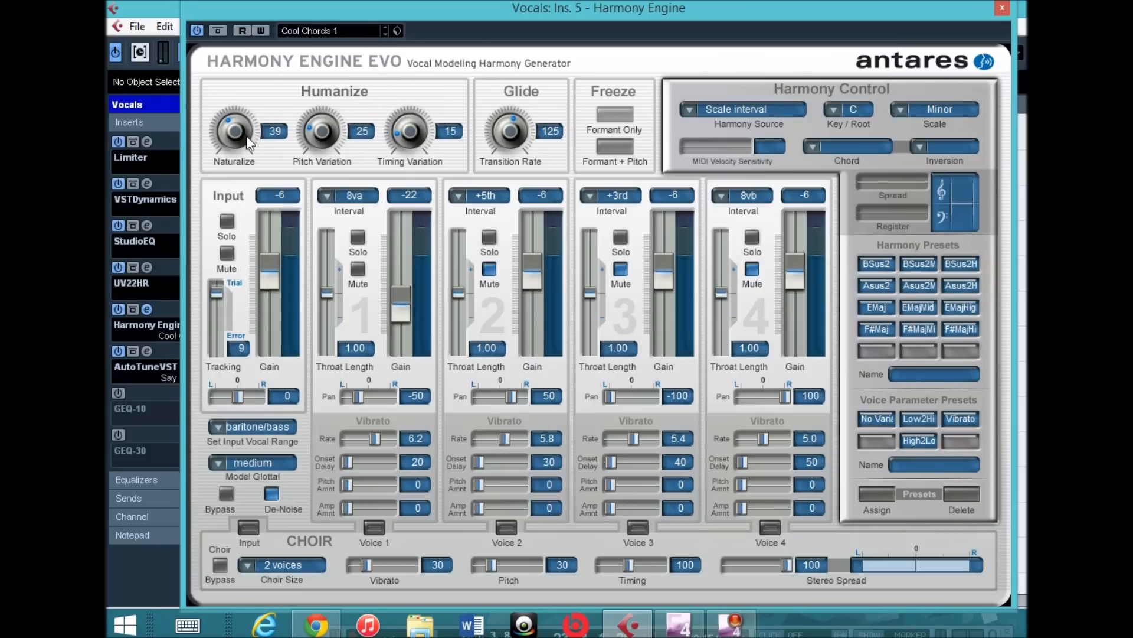
pyautogui.moveTo(215, 180)
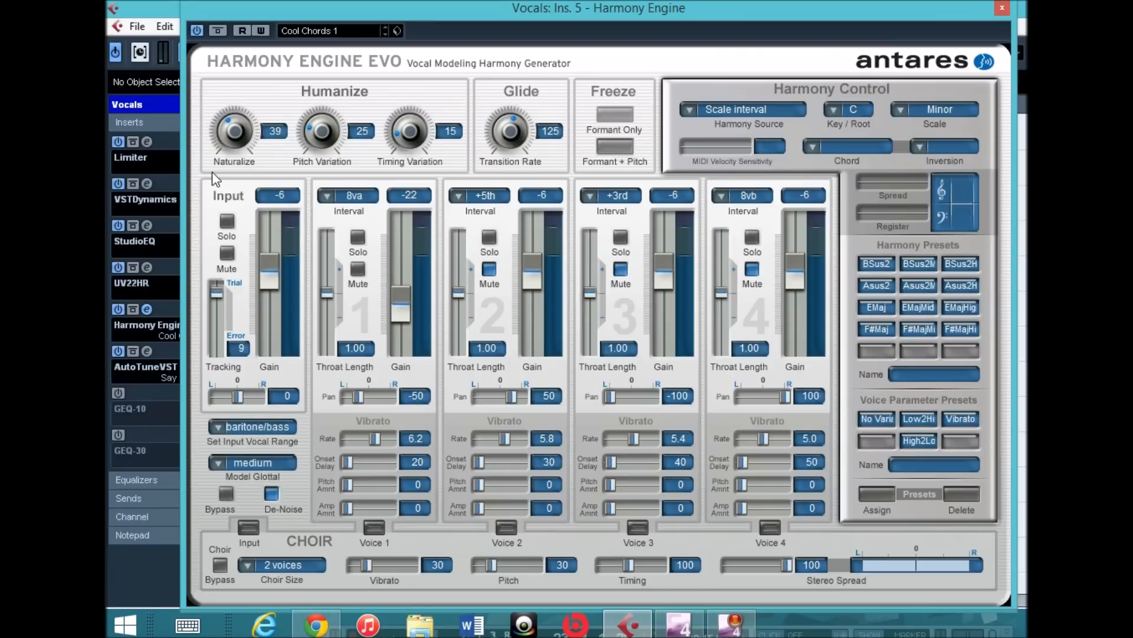
pyautogui.moveTo(283, 156)
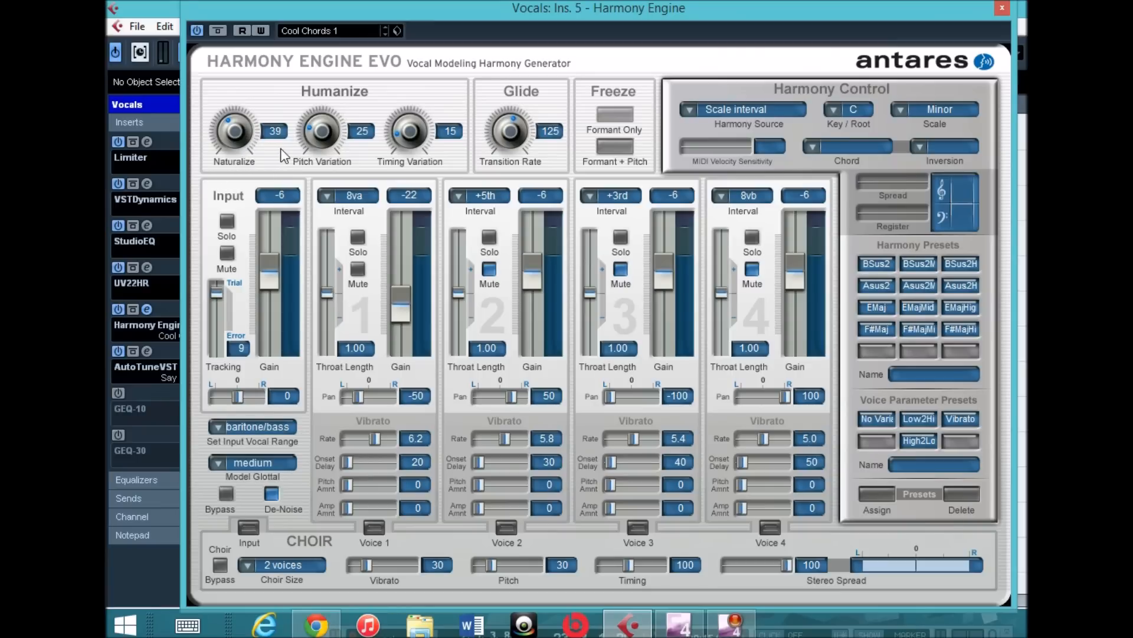
pyautogui.moveTo(249, 160)
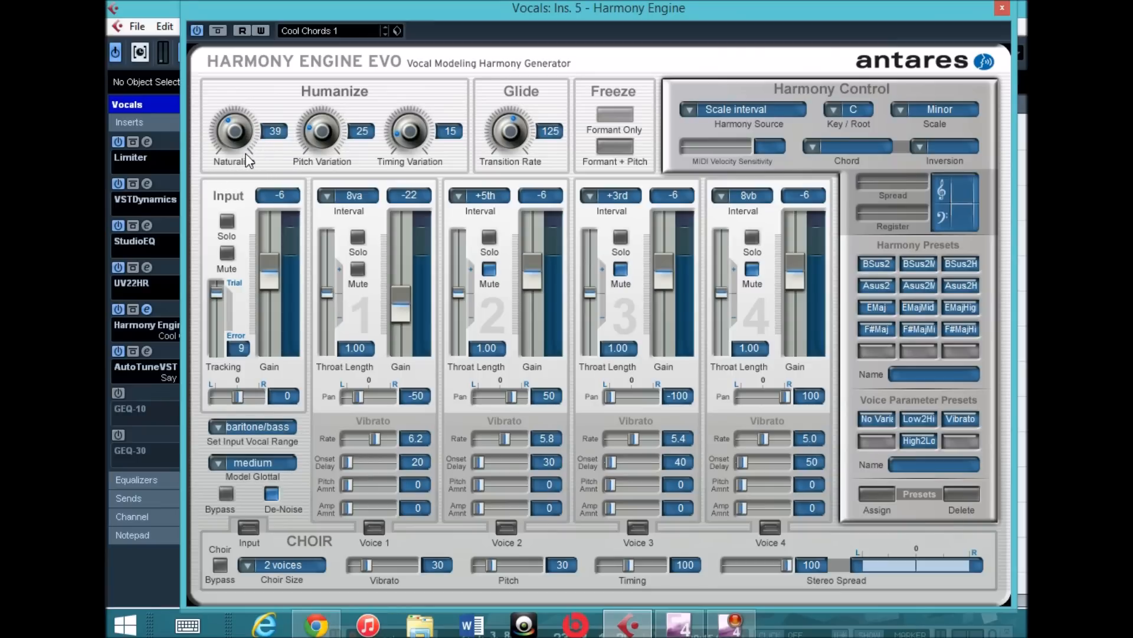
pyautogui.moveTo(309, 168)
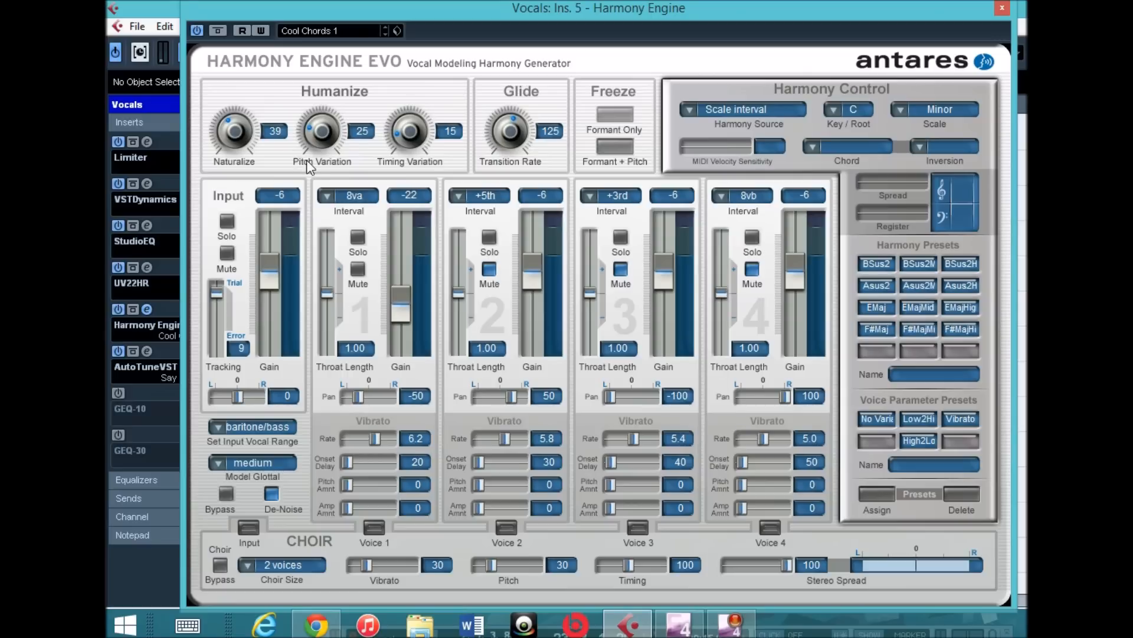
pyautogui.moveTo(312, 178)
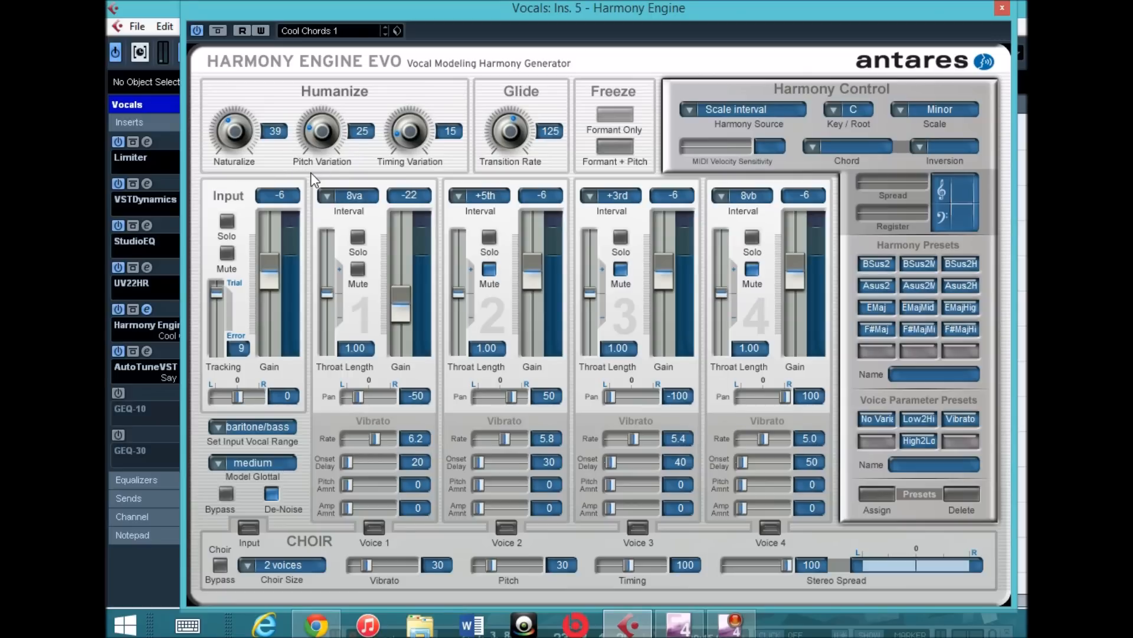
pyautogui.moveTo(333, 163)
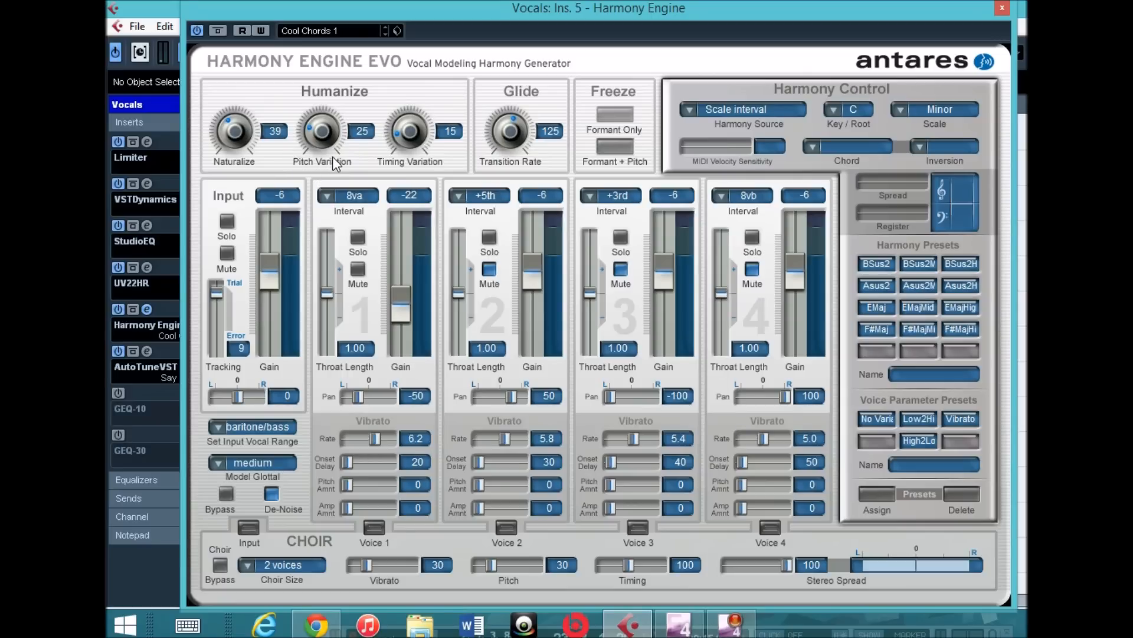
pyautogui.moveTo(406, 181)
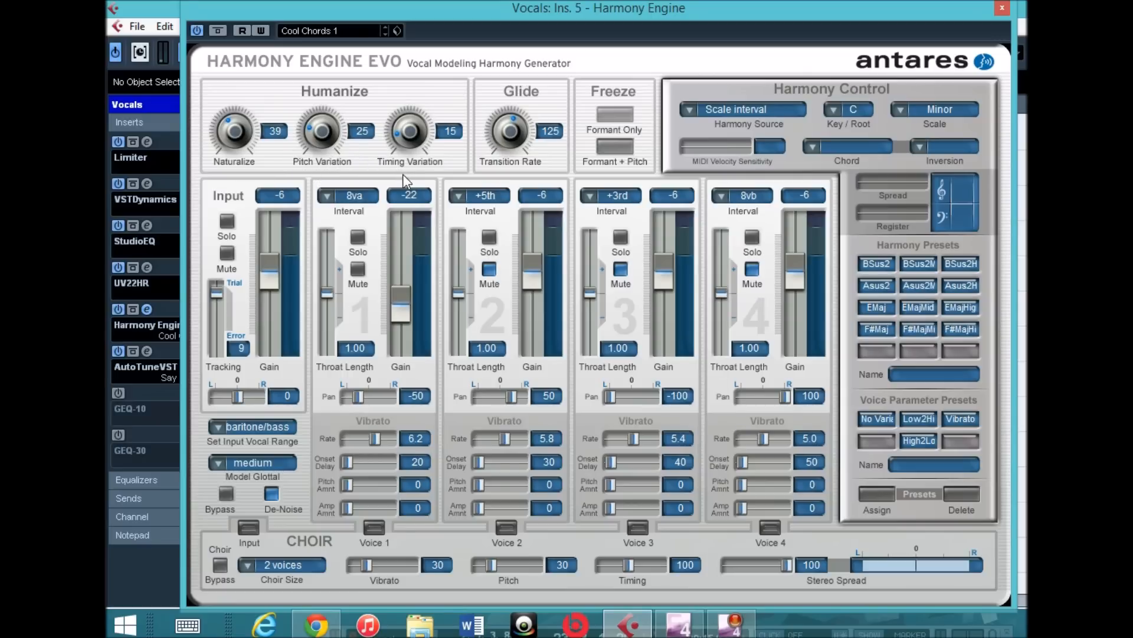
pyautogui.moveTo(426, 170)
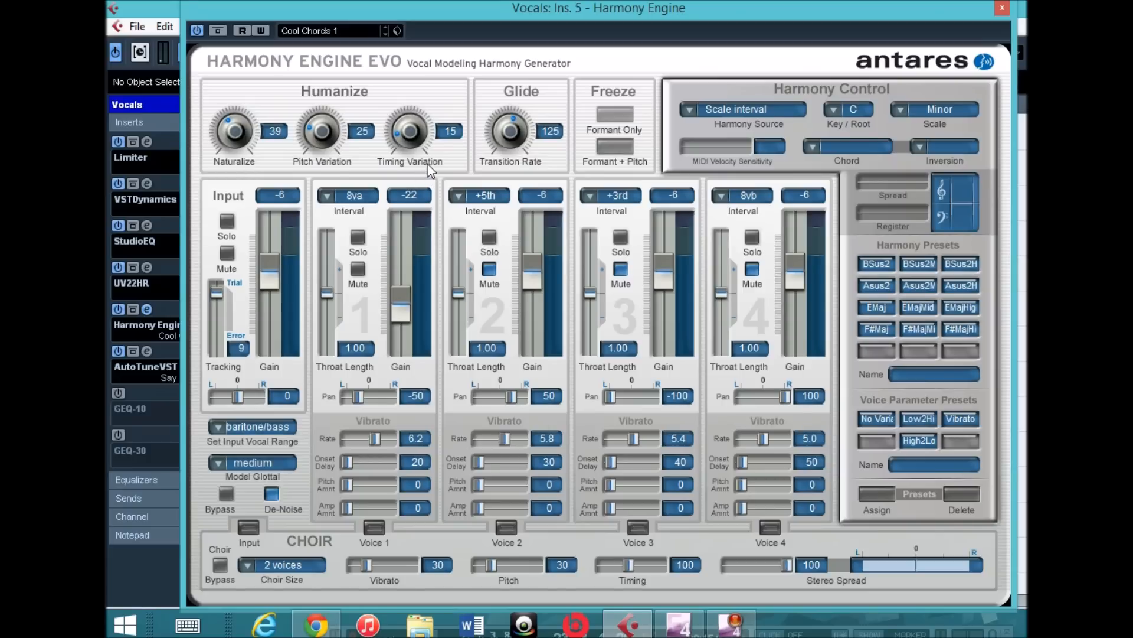
pyautogui.moveTo(506, 186)
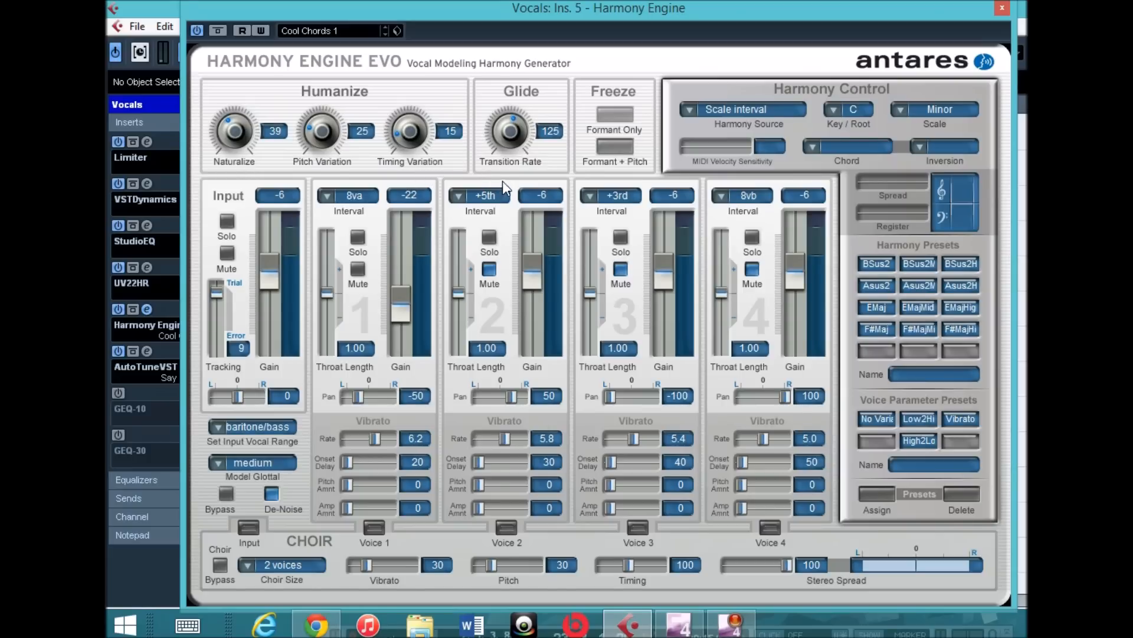
pyautogui.moveTo(579, 160)
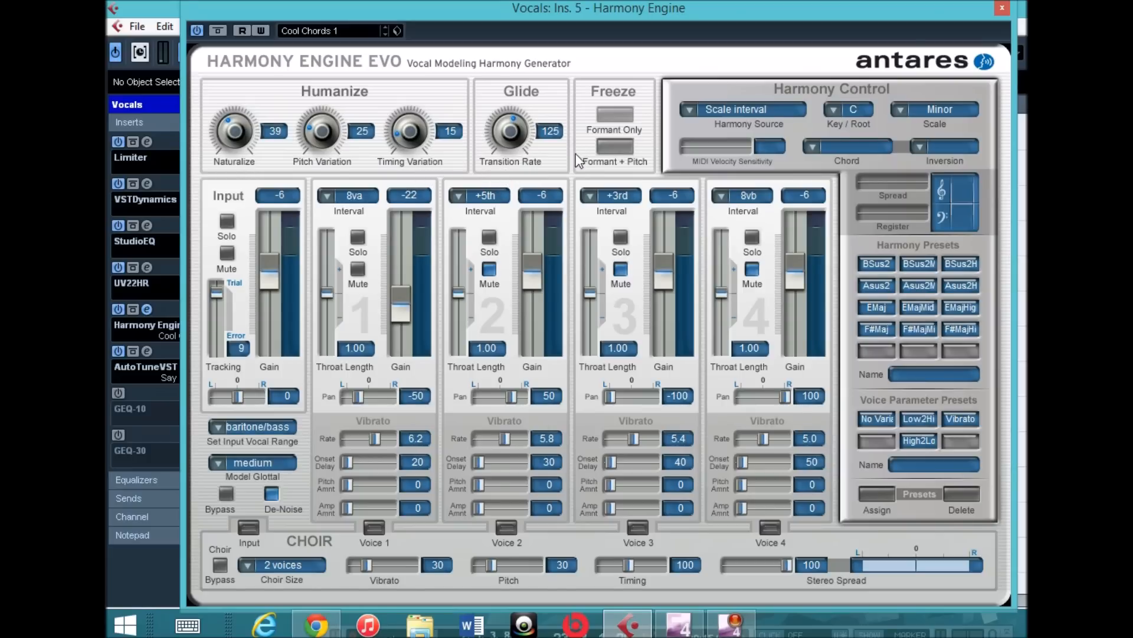
pyautogui.moveTo(755, 131)
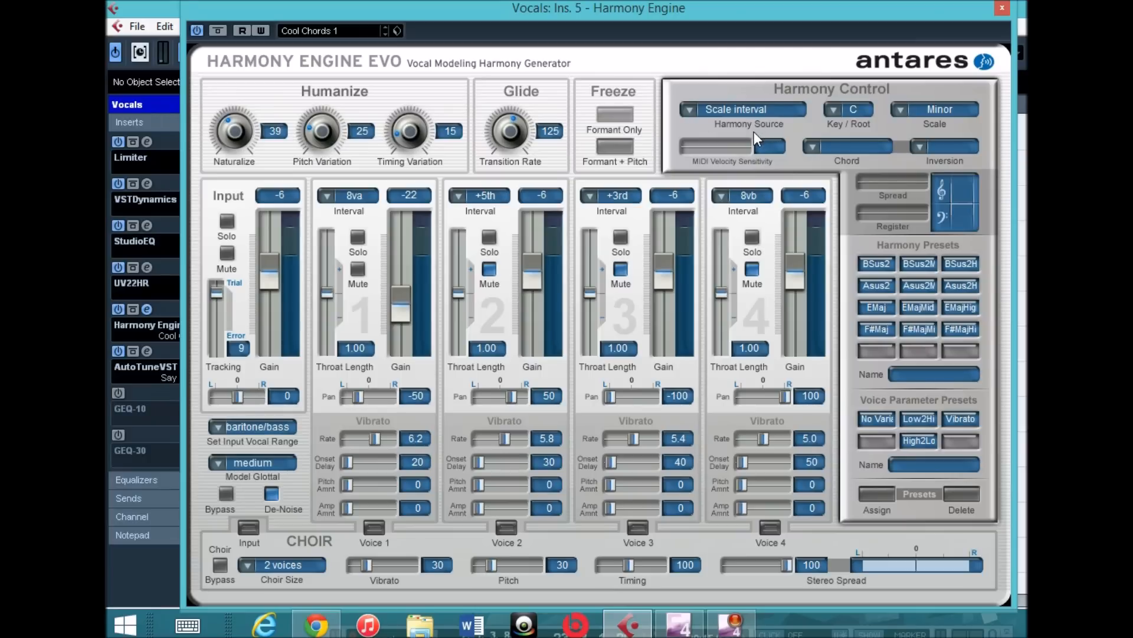
pyautogui.moveTo(861, 136)
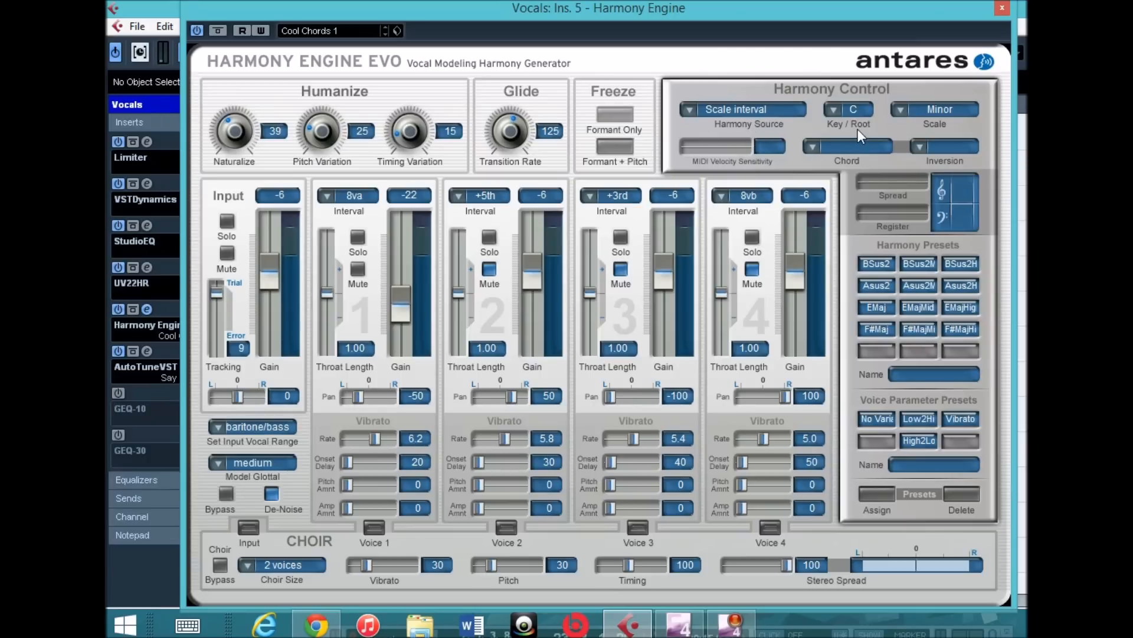
pyautogui.moveTo(933, 139)
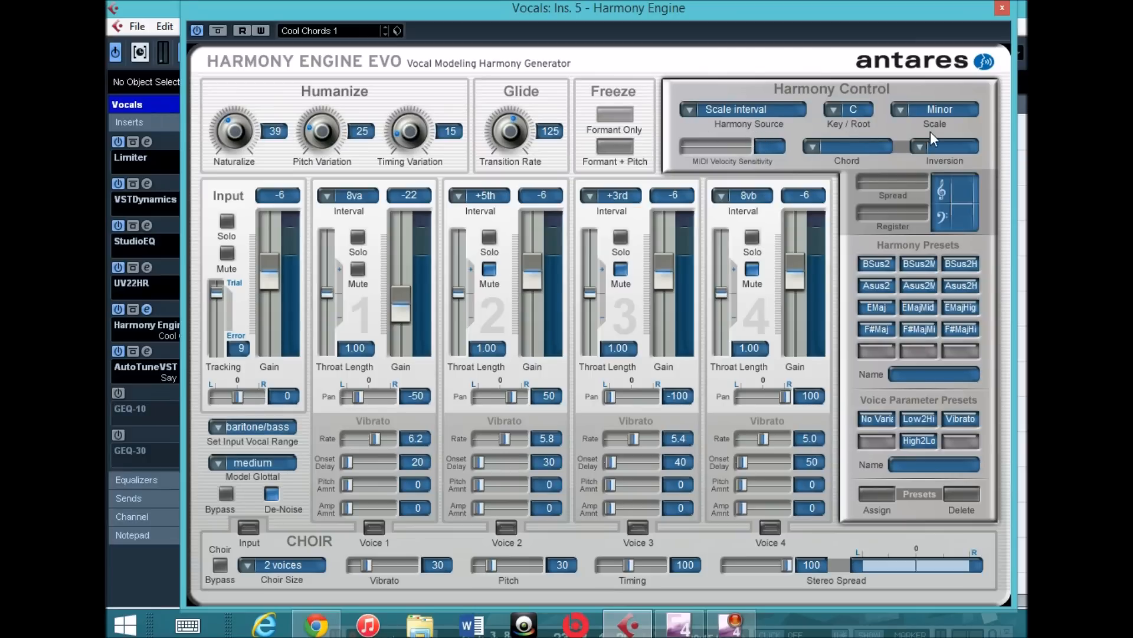
pyautogui.moveTo(470, 282)
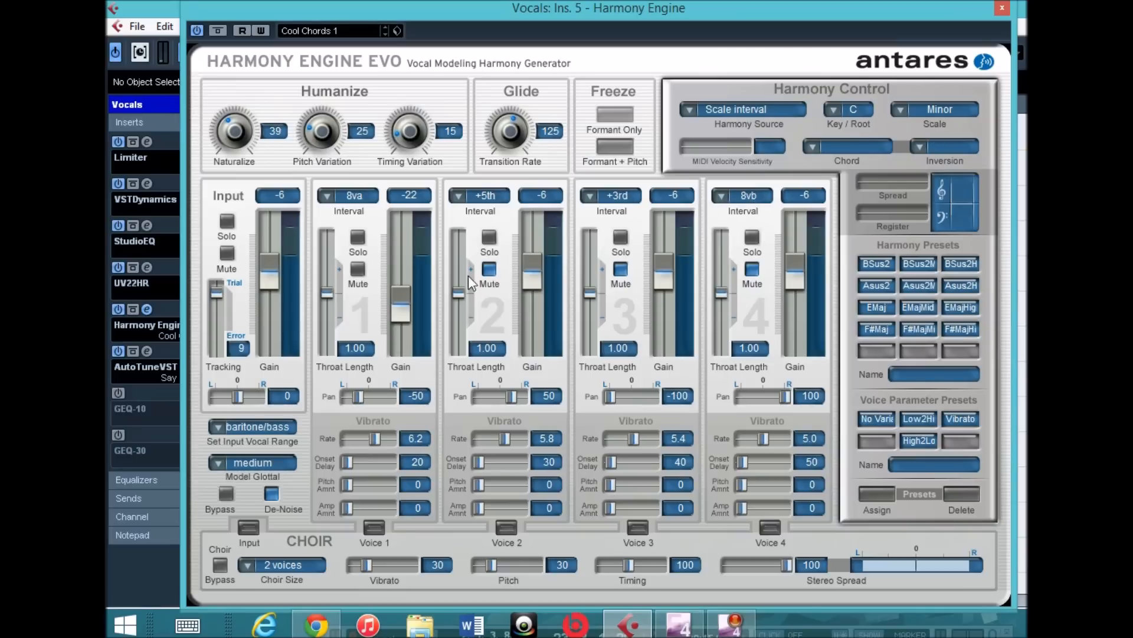
pyautogui.moveTo(247, 204)
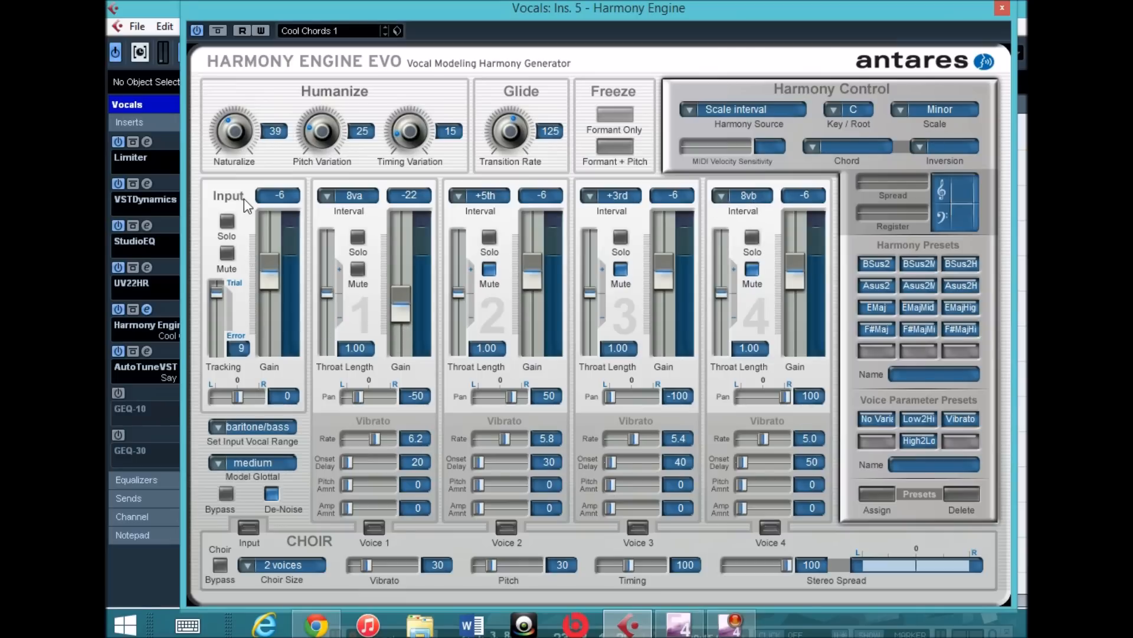
pyautogui.moveTo(260, 249)
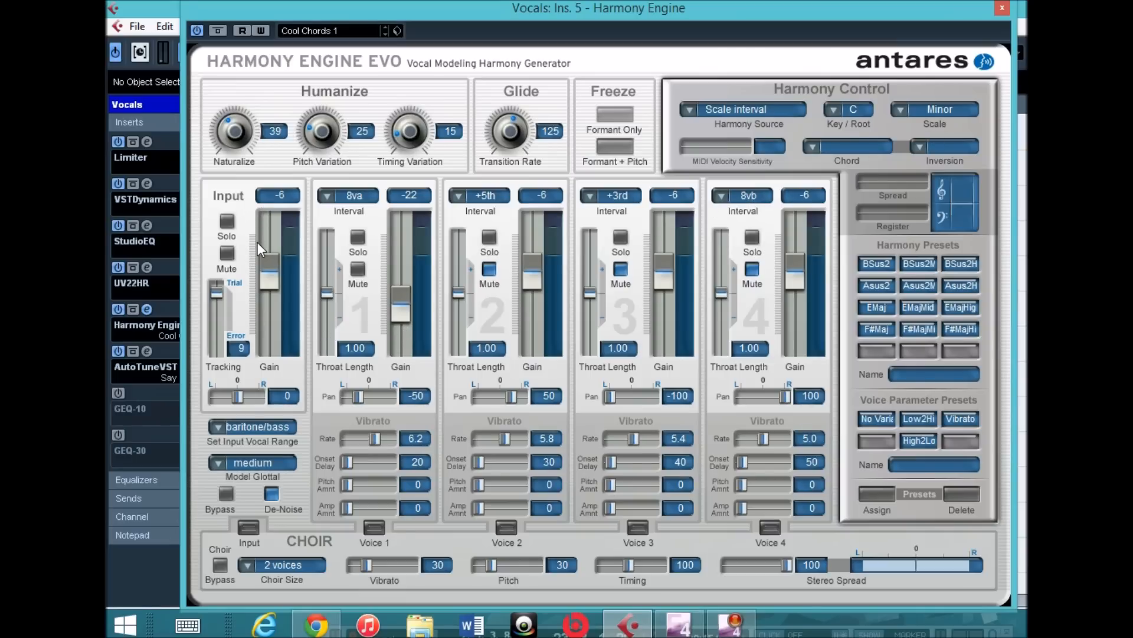
pyautogui.moveTo(325, 242)
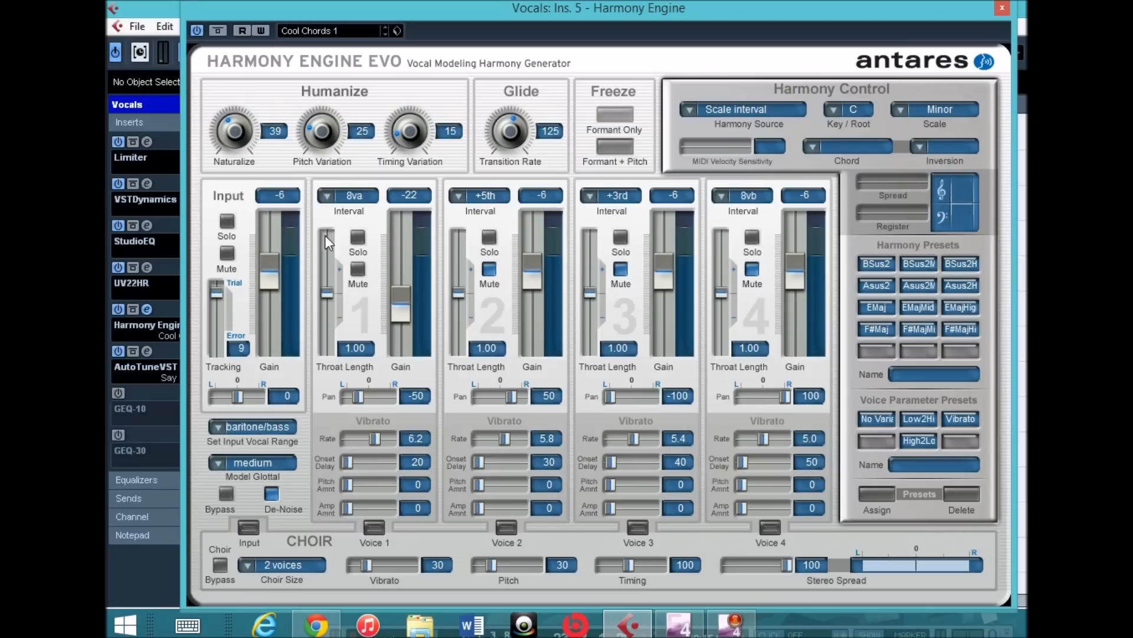
pyautogui.moveTo(349, 218)
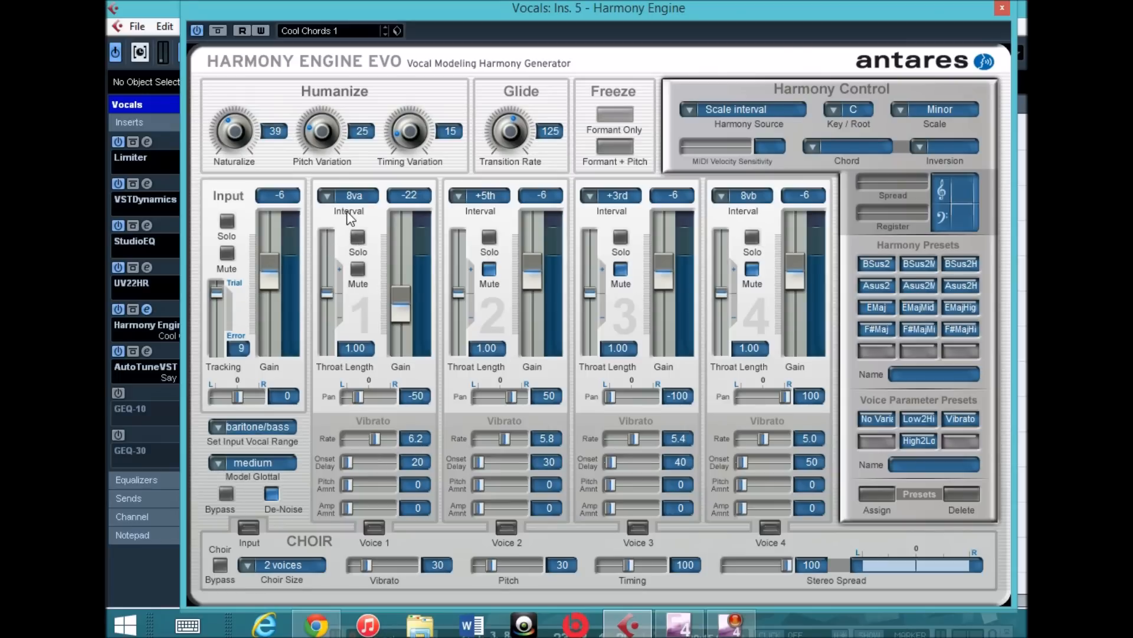
pyautogui.moveTo(403, 280)
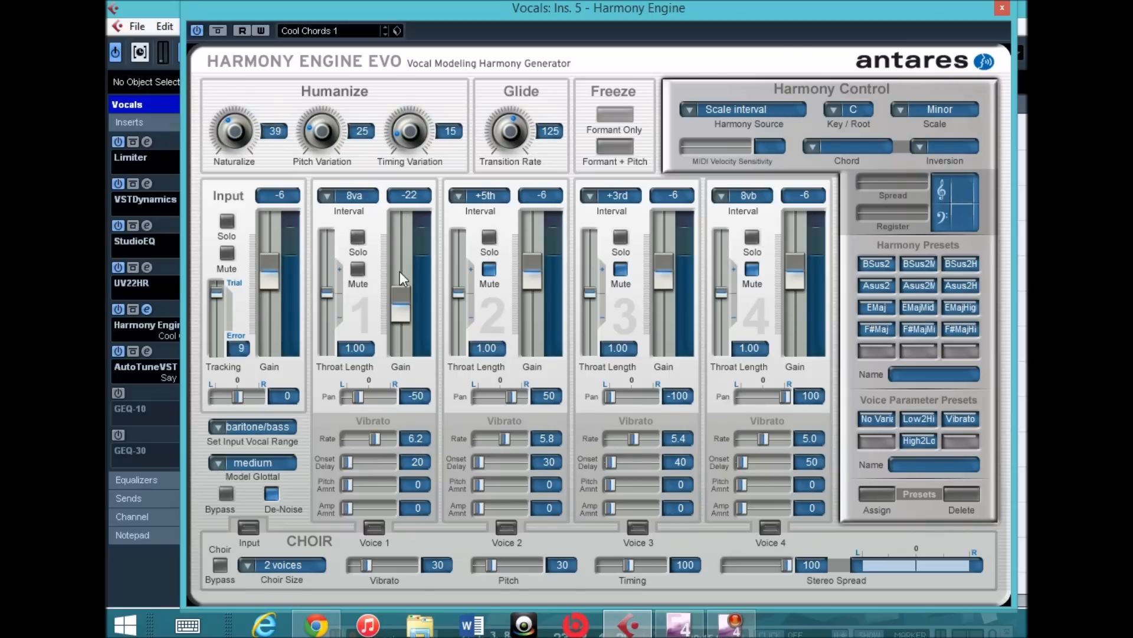
pyautogui.moveTo(504, 225)
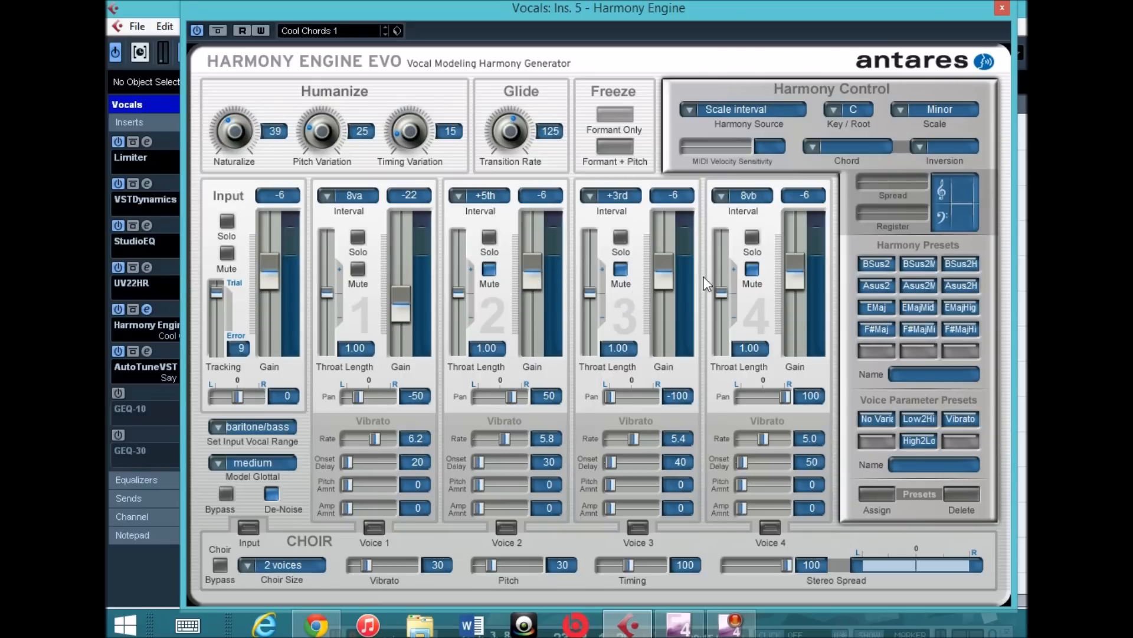
pyautogui.moveTo(715, 331)
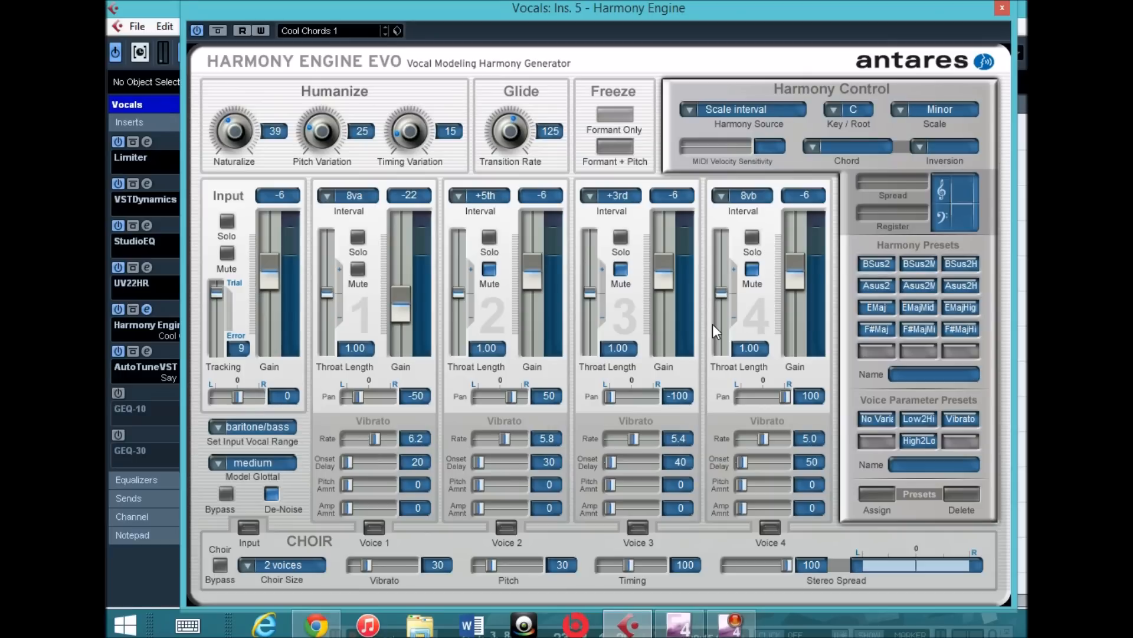
pyautogui.moveTo(653, 349)
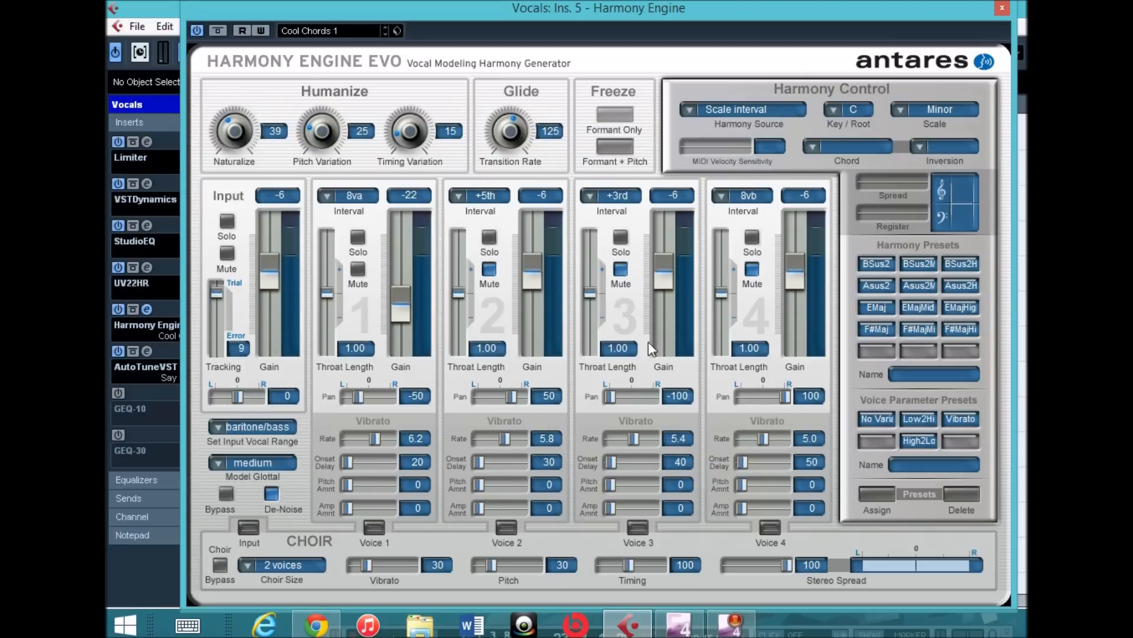
pyautogui.moveTo(517, 372)
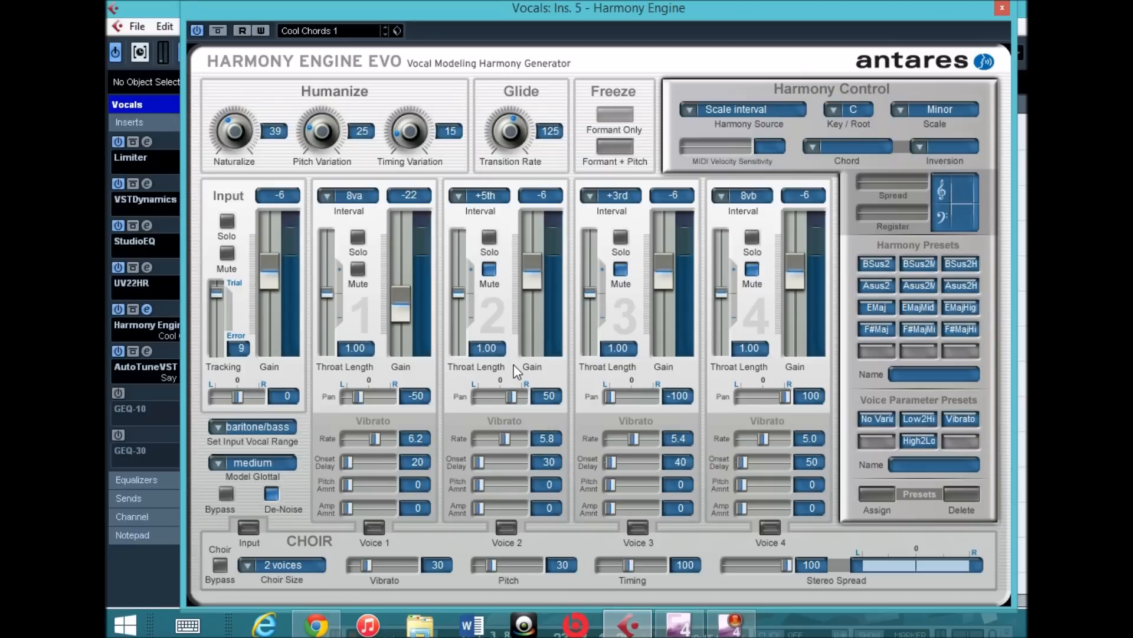
pyautogui.moveTo(284, 455)
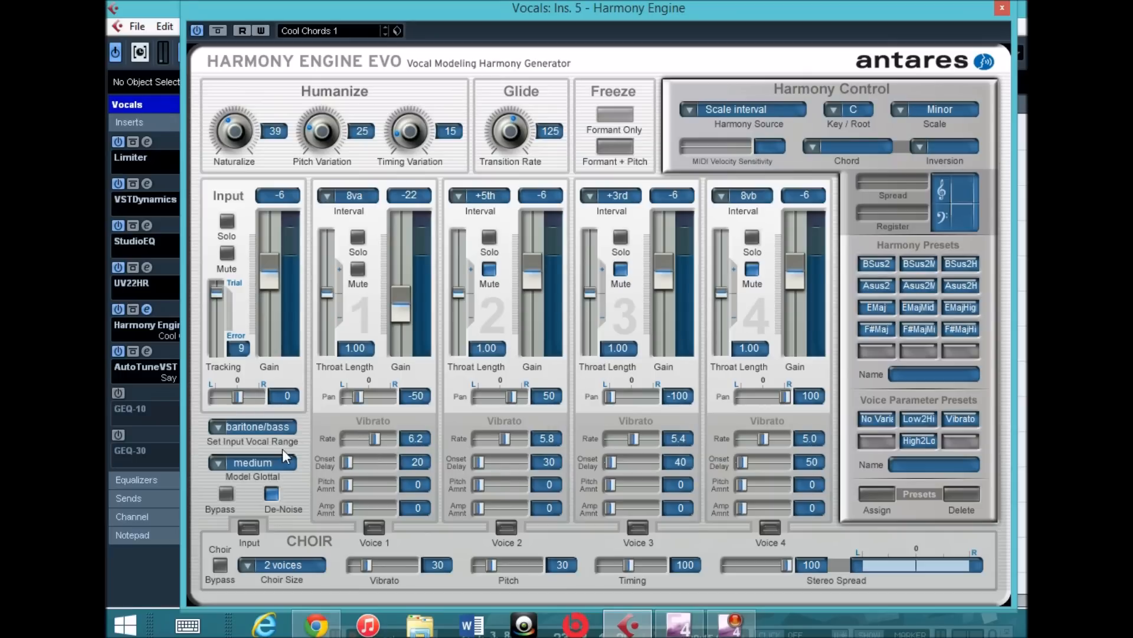
pyautogui.moveTo(191, 409)
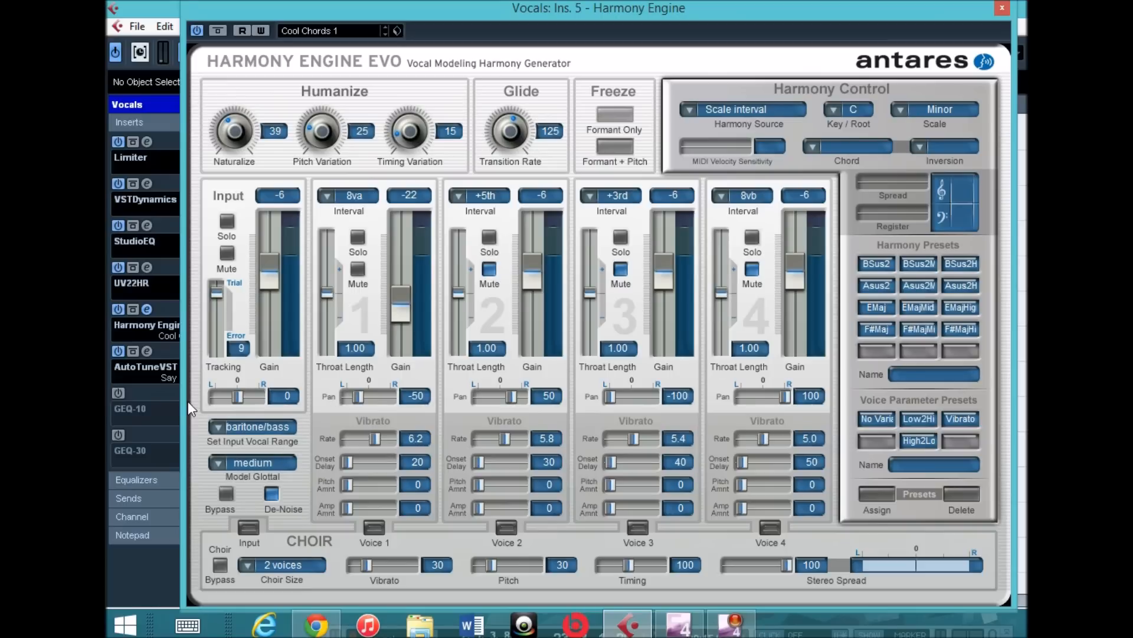
pyautogui.moveTo(215, 441)
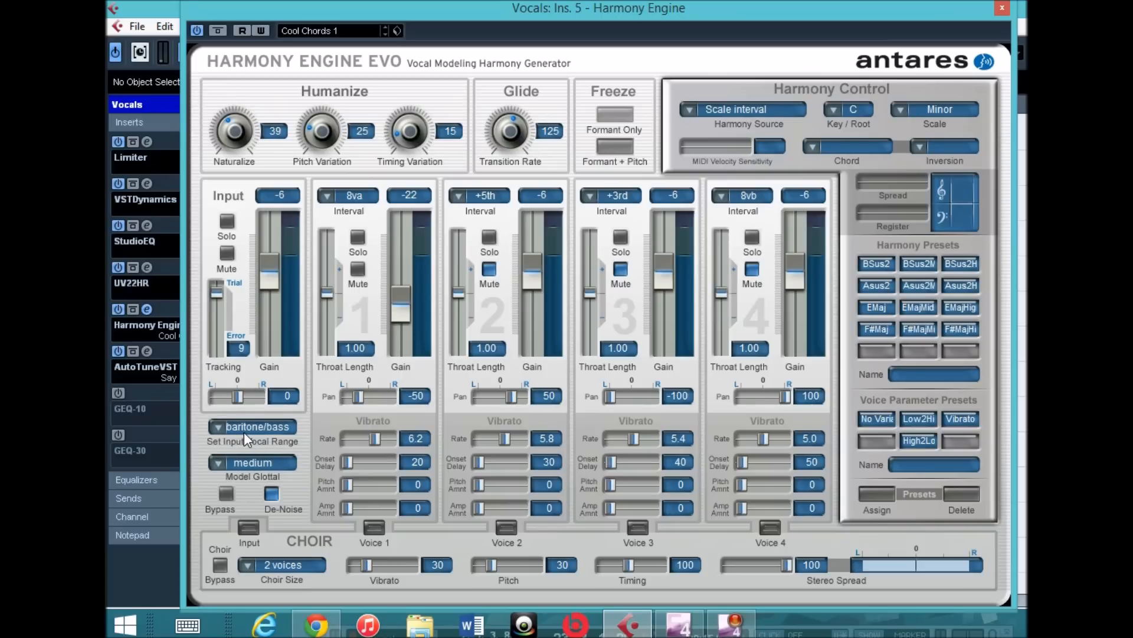
pyautogui.moveTo(259, 452)
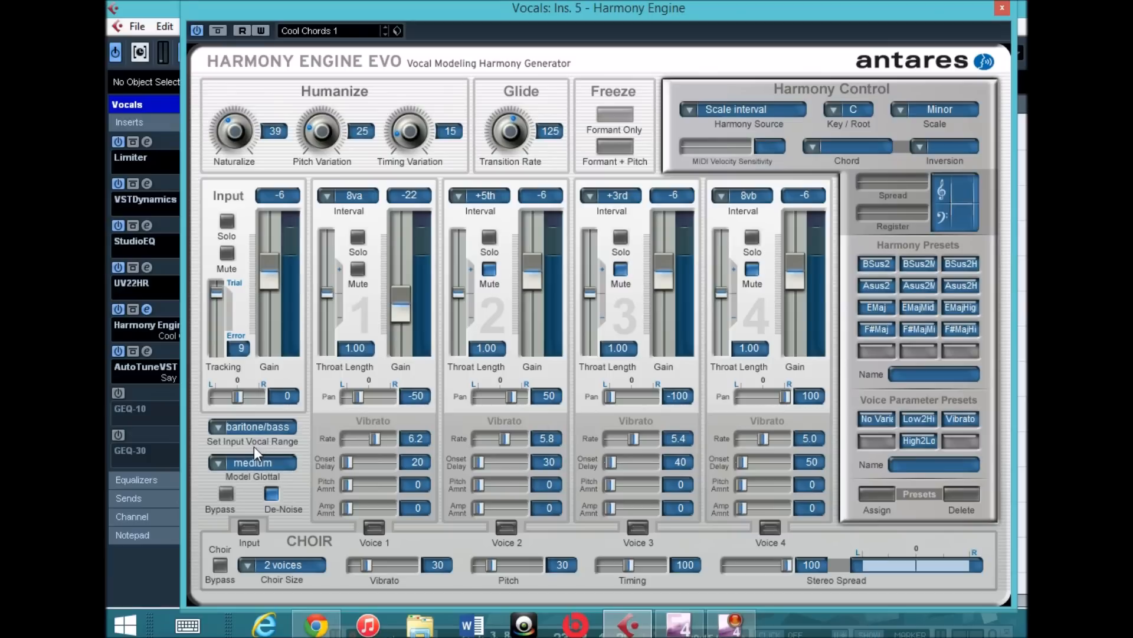
pyautogui.moveTo(242, 477)
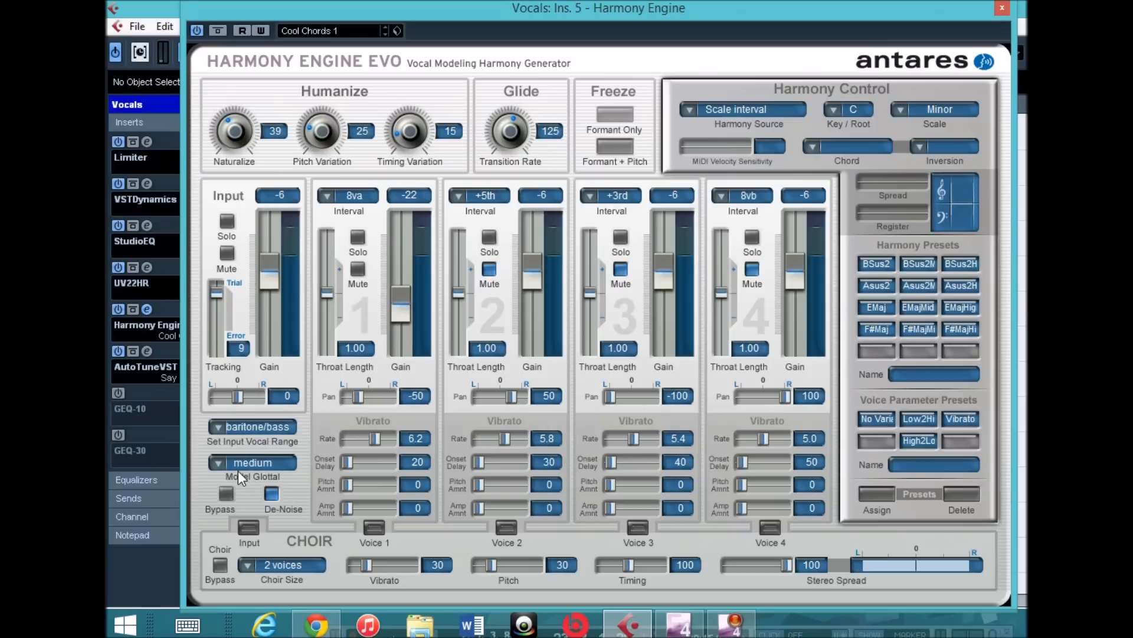
pyautogui.moveTo(249, 479)
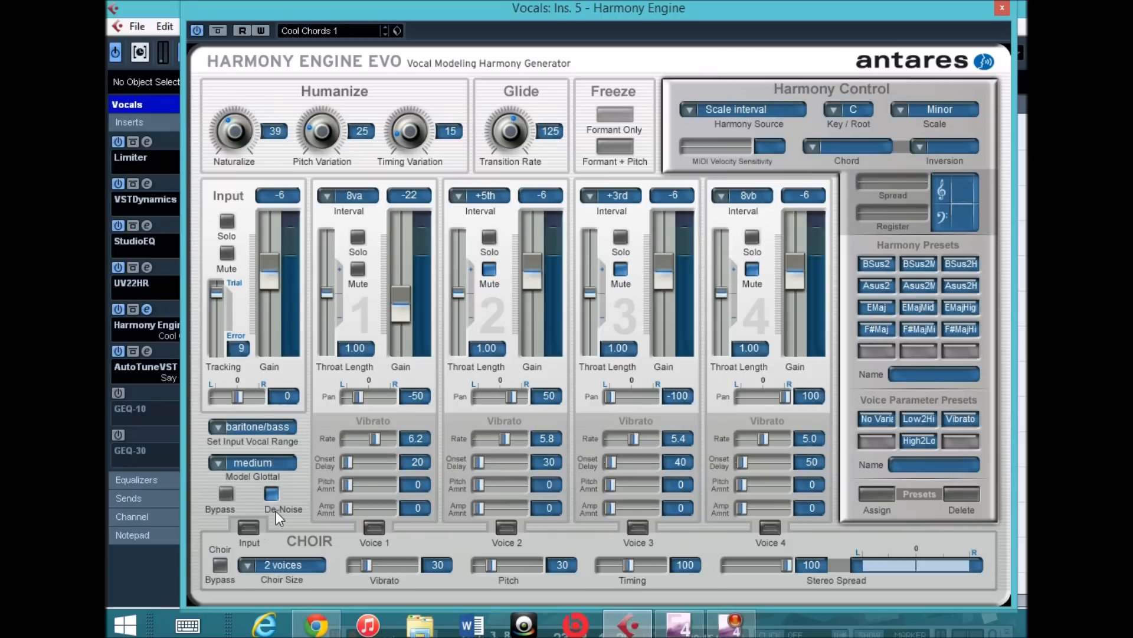
pyautogui.moveTo(289, 582)
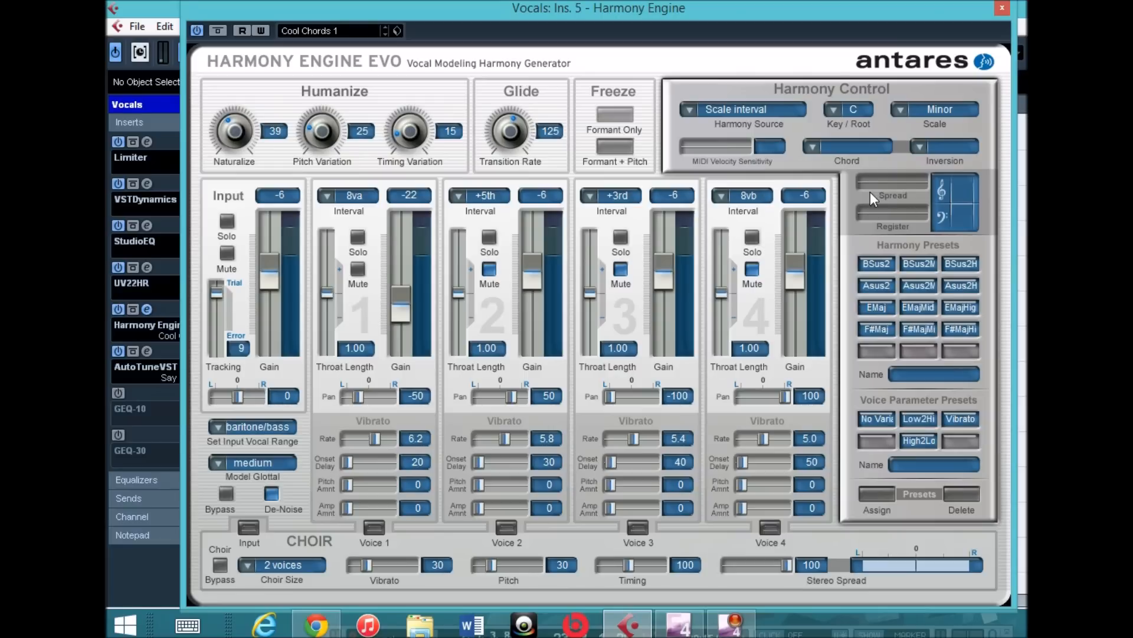
pyautogui.moveTo(920, 482)
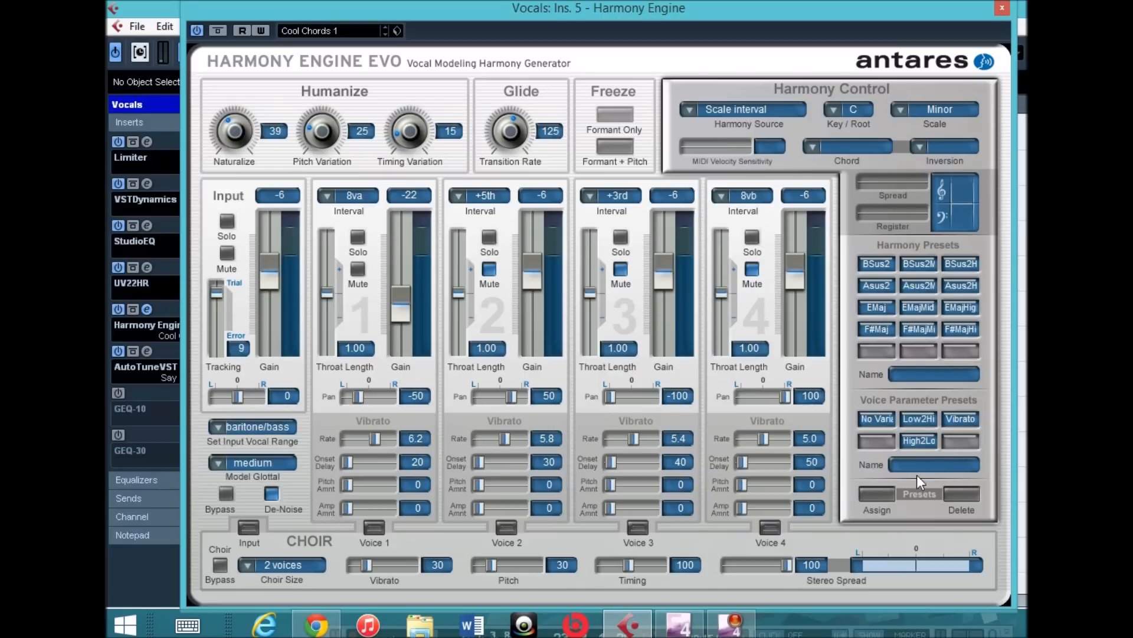
pyautogui.moveTo(843, 364)
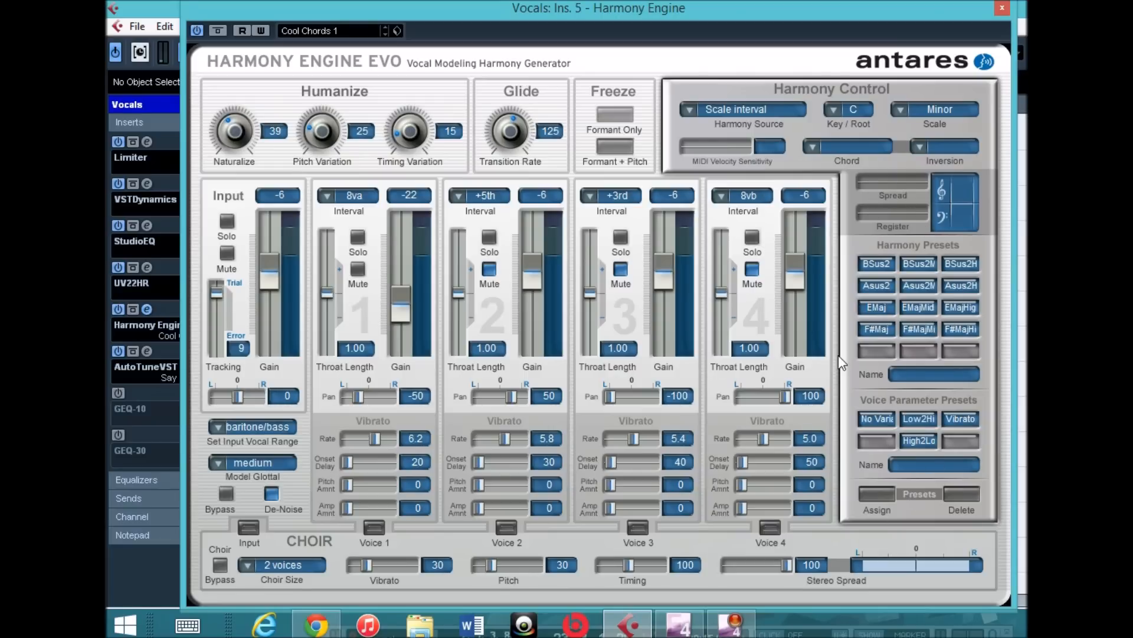
pyautogui.moveTo(893, 41)
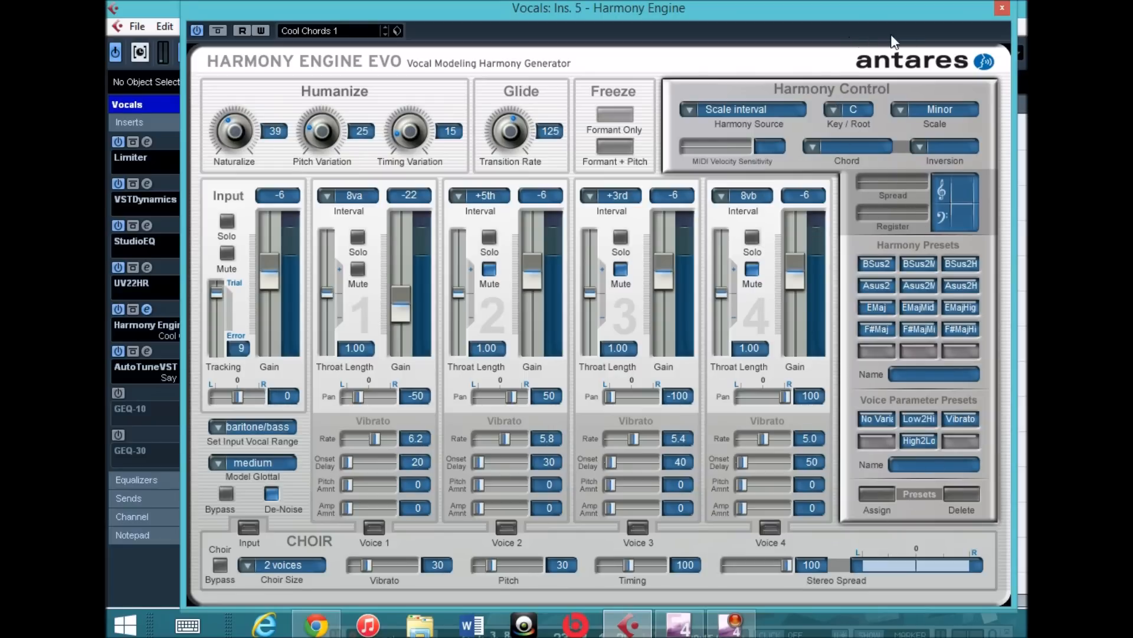
pyautogui.moveTo(1002, 11)
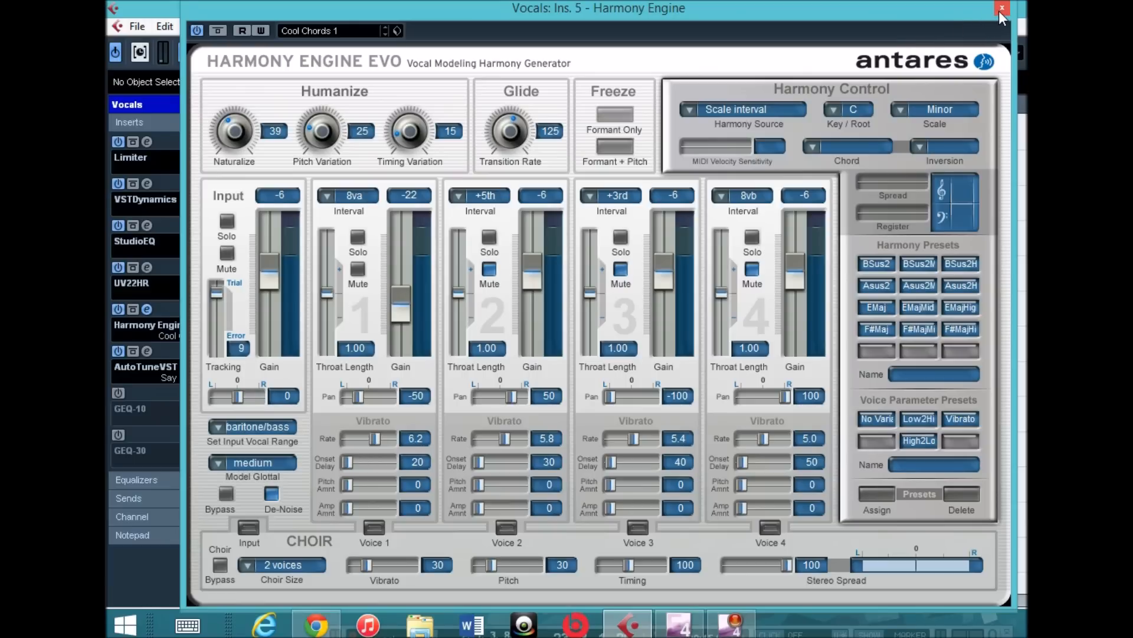
pyautogui.moveTo(1002, 9)
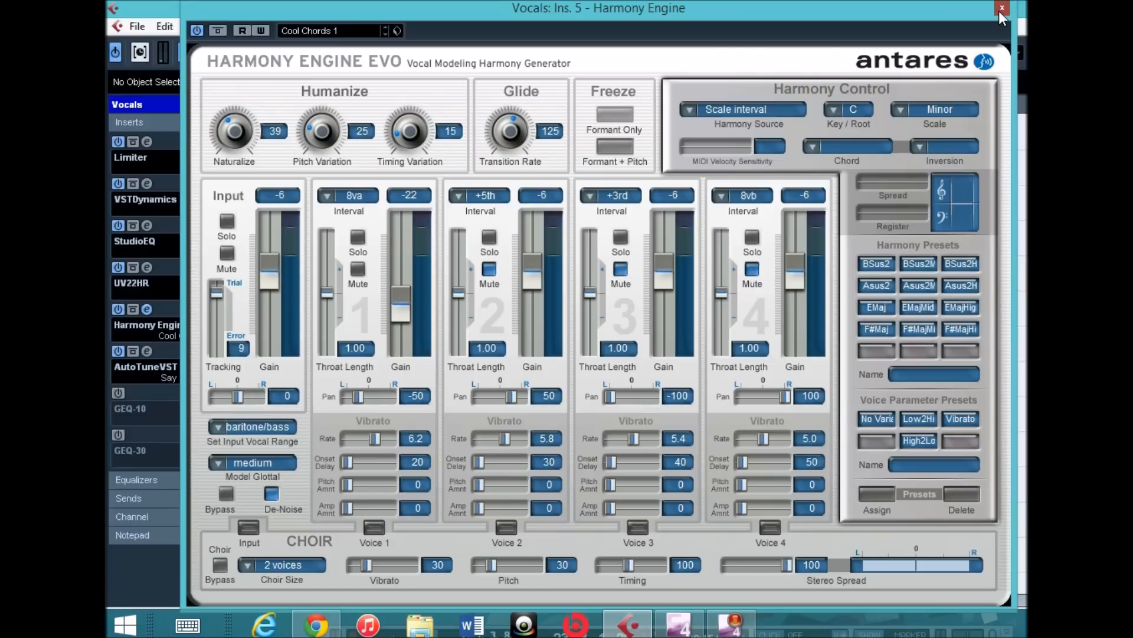
# Step: Close the Harmony Engine EVO window to return to the Cubase project
pyautogui.click(1002, 8)
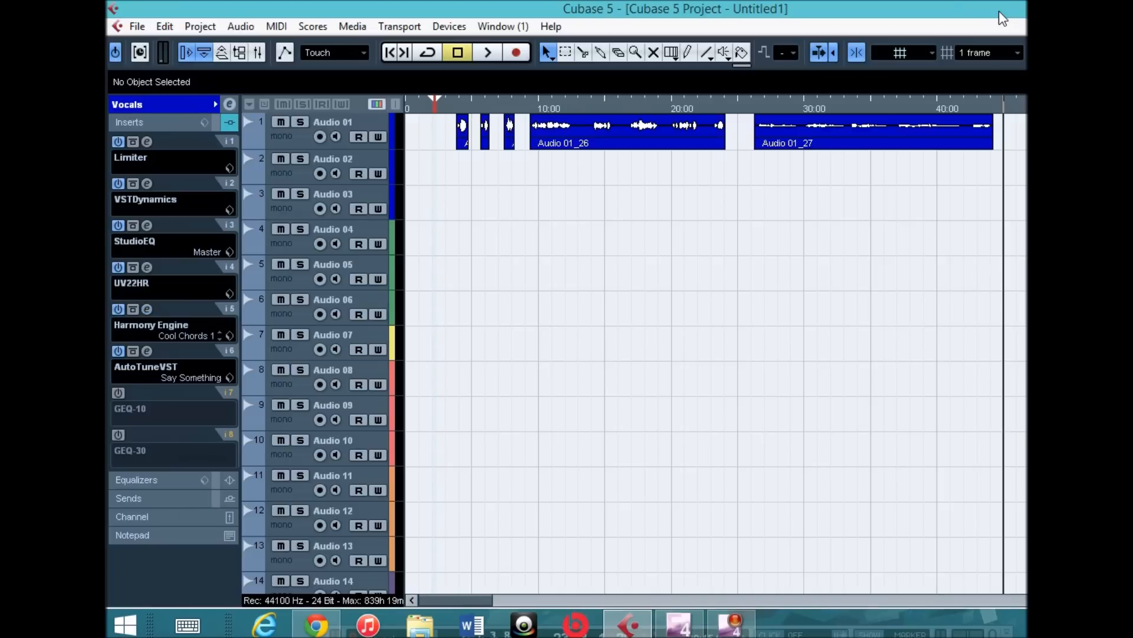
pyautogui.moveTo(146, 352)
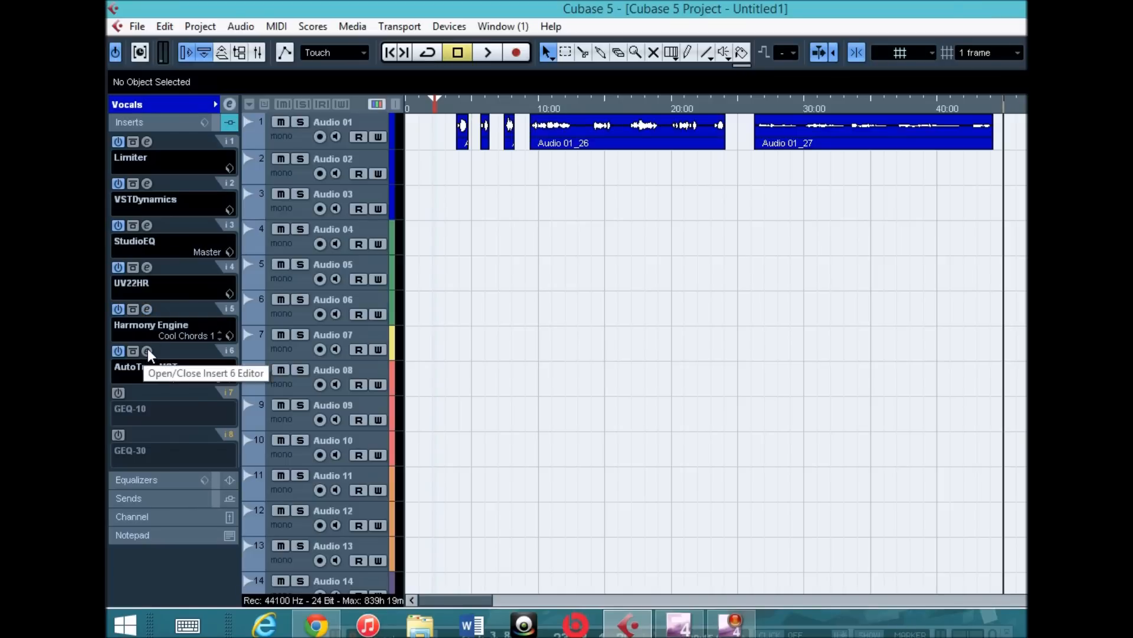
# Step: Bring up the Auto-Tune 5 editor from the Vocals track's insert chain
pyautogui.click(147, 352)
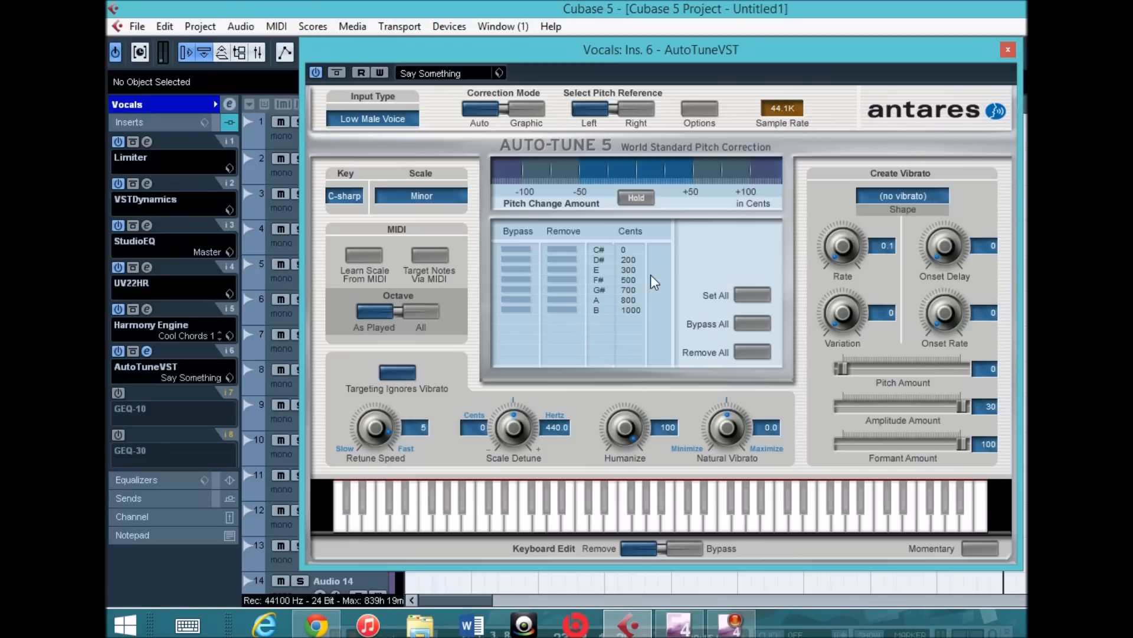
pyautogui.moveTo(388, 235)
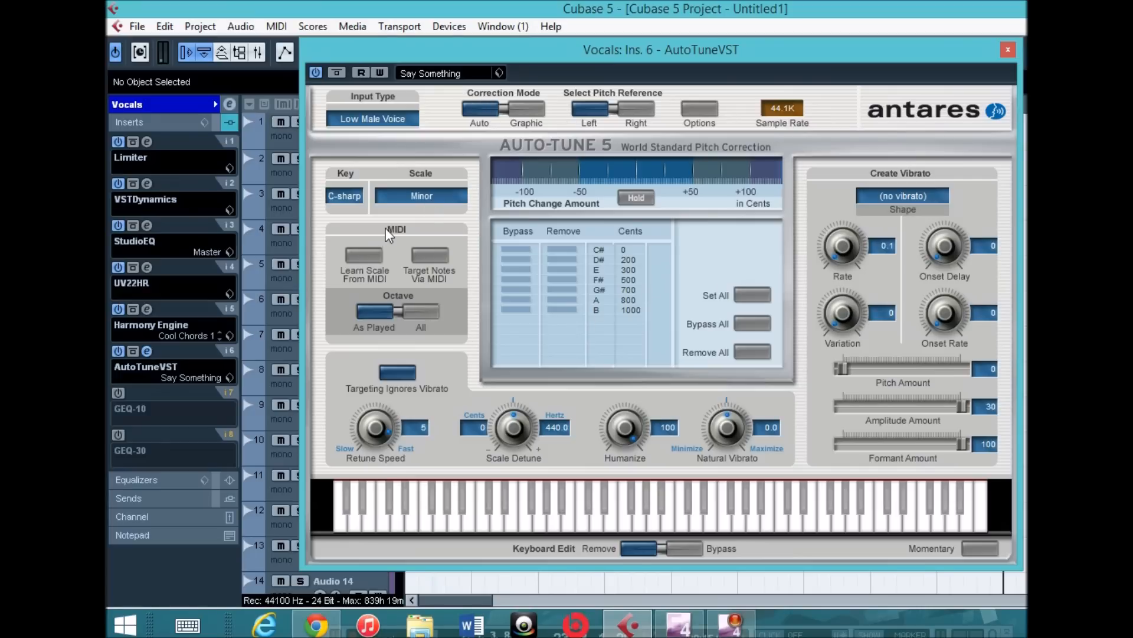
pyautogui.moveTo(476, 69)
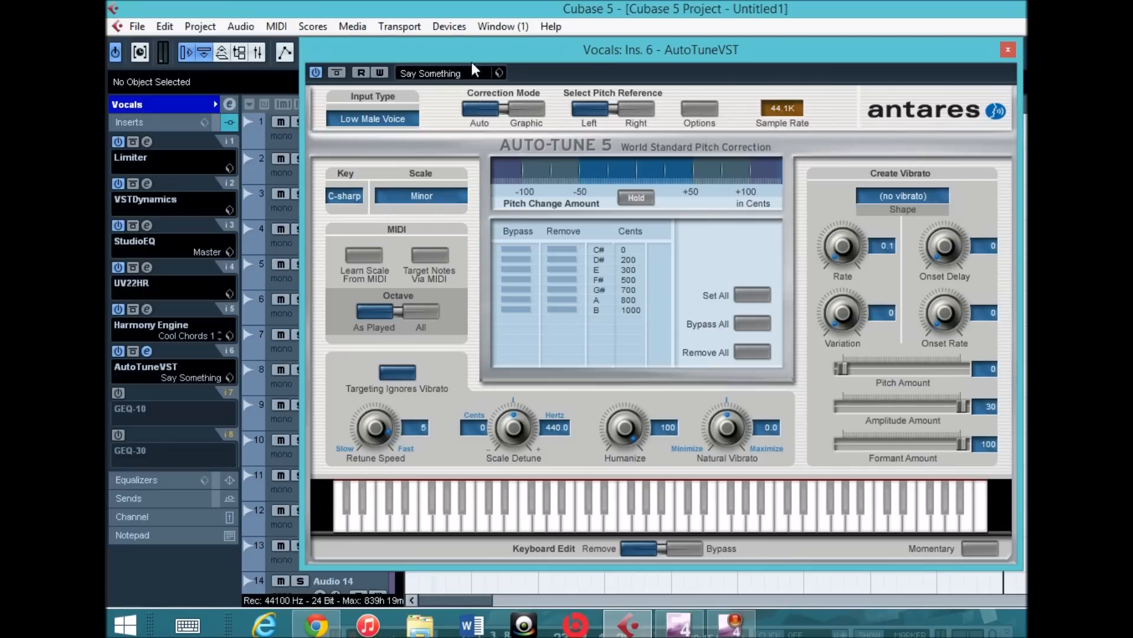
pyautogui.moveTo(375, 206)
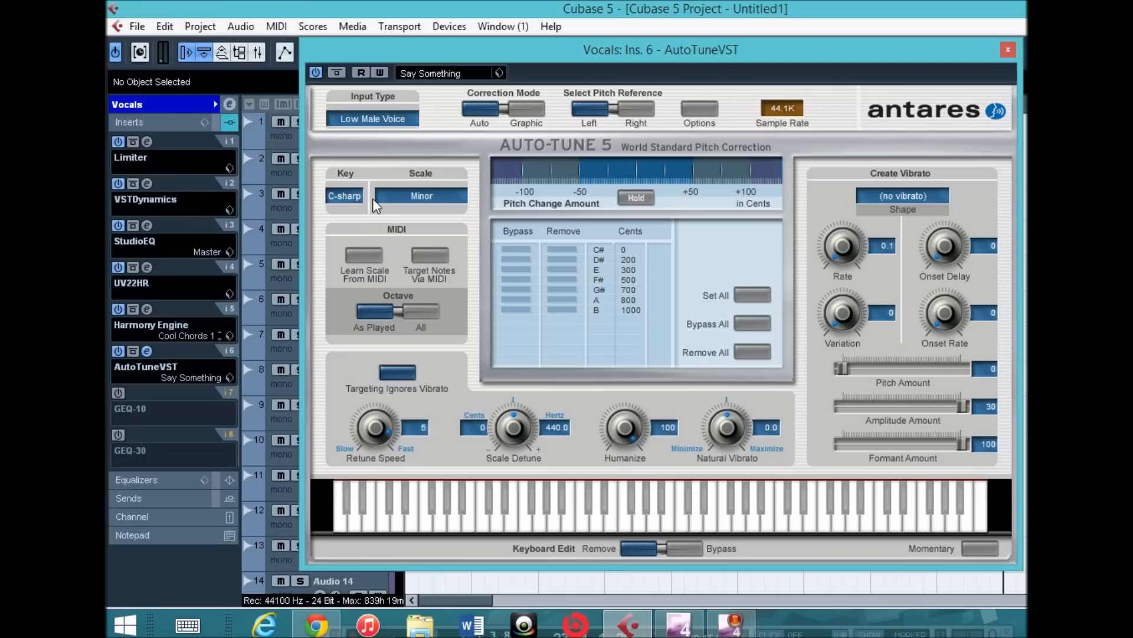
pyautogui.moveTo(381, 231)
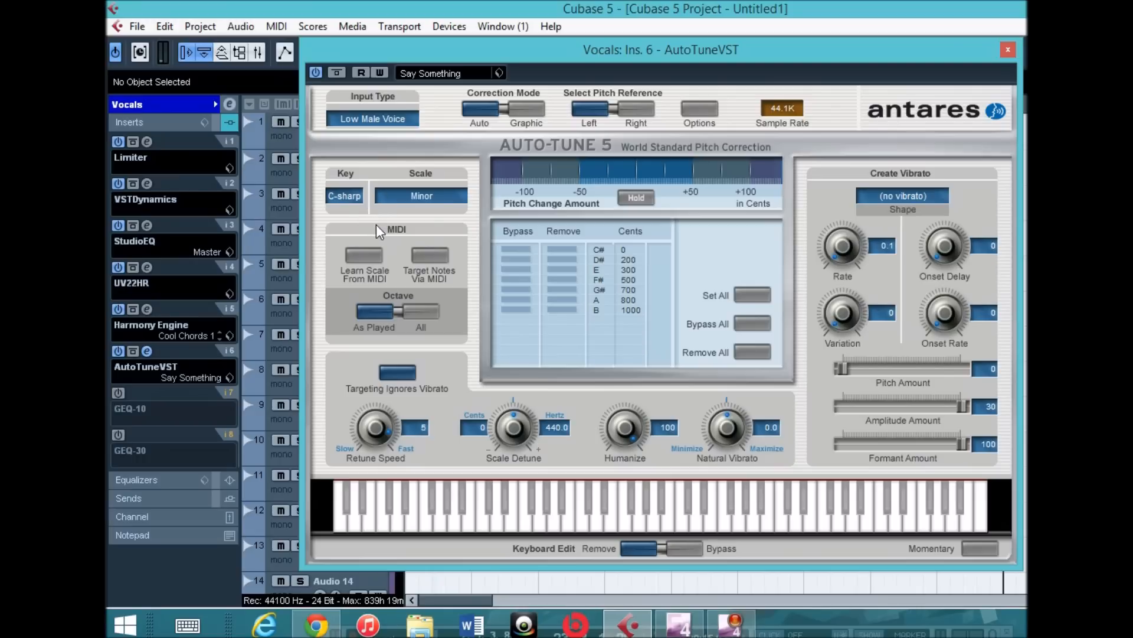
pyautogui.moveTo(318, 187)
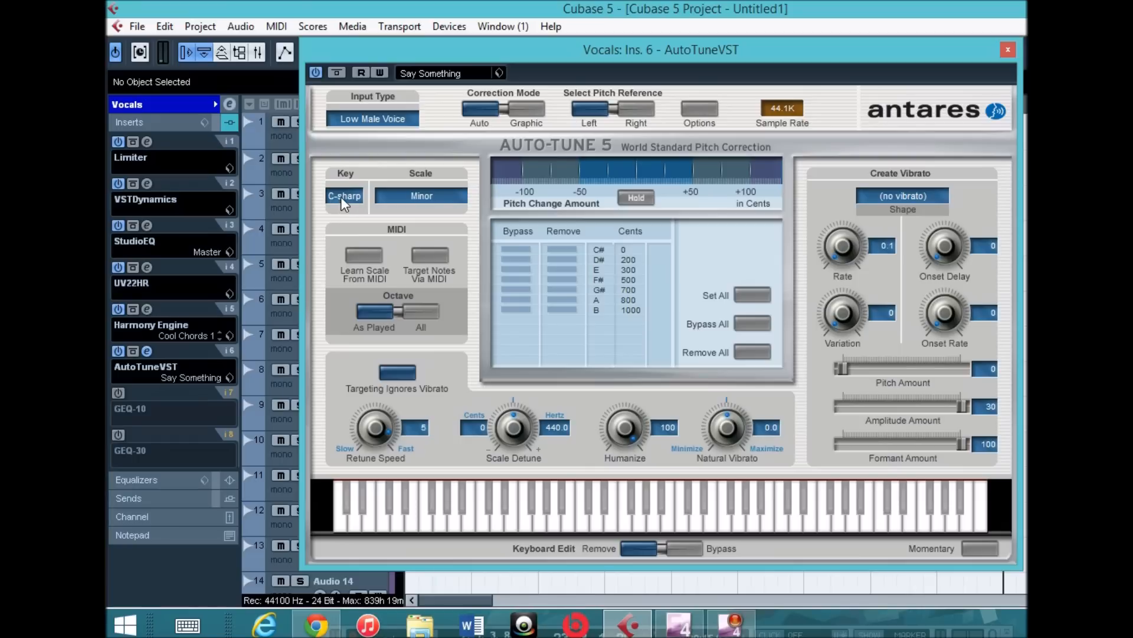
pyautogui.moveTo(370, 219)
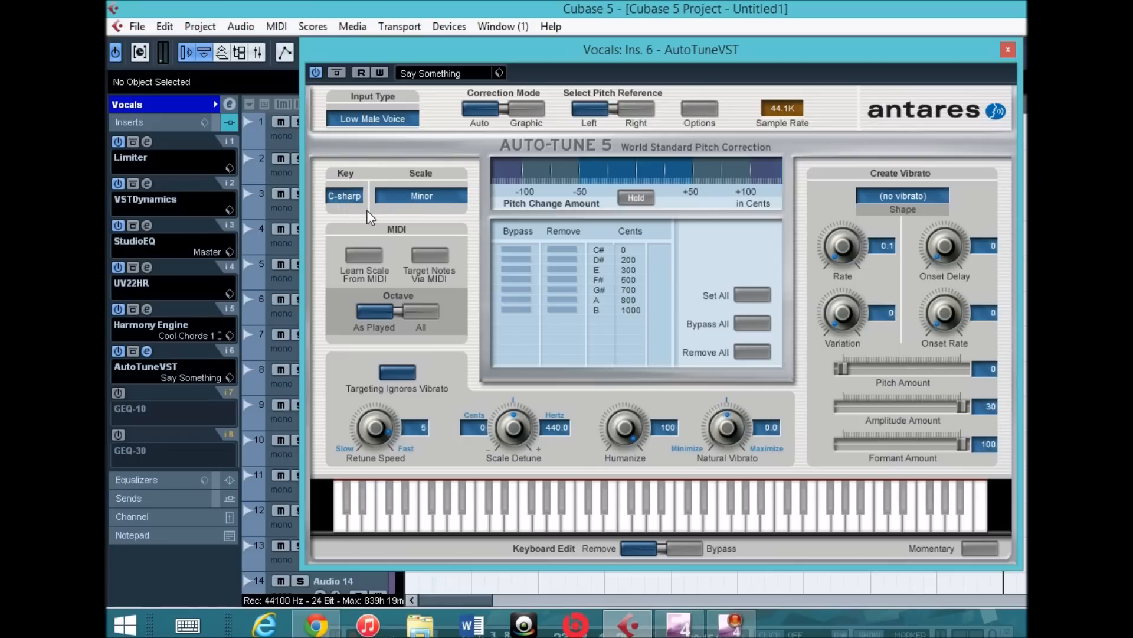
pyautogui.moveTo(365, 365)
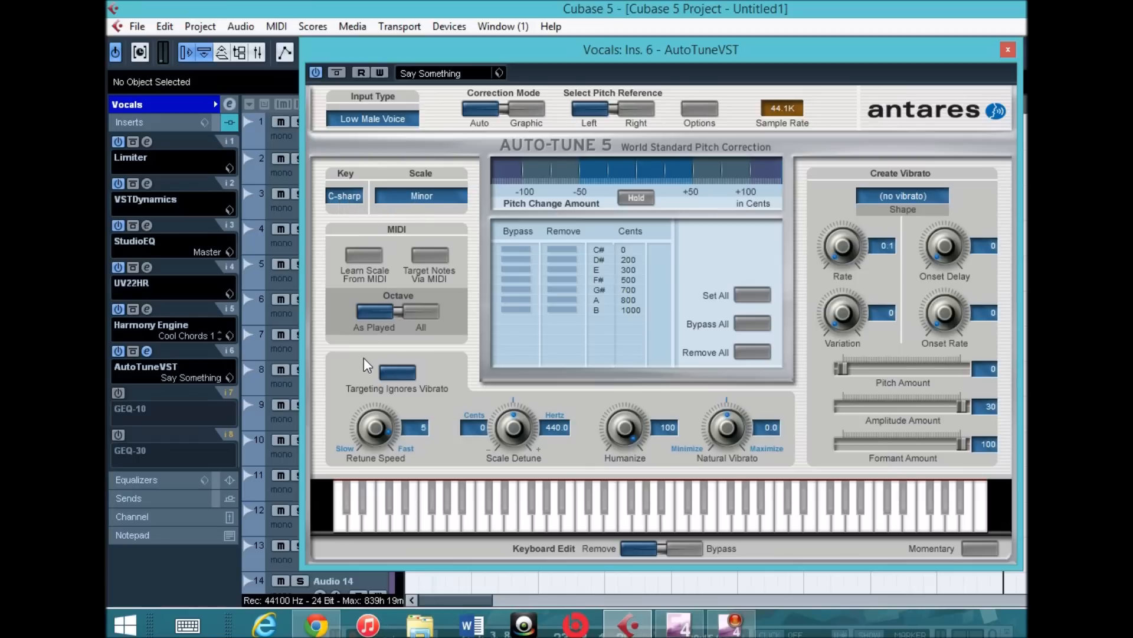
pyautogui.moveTo(426, 460)
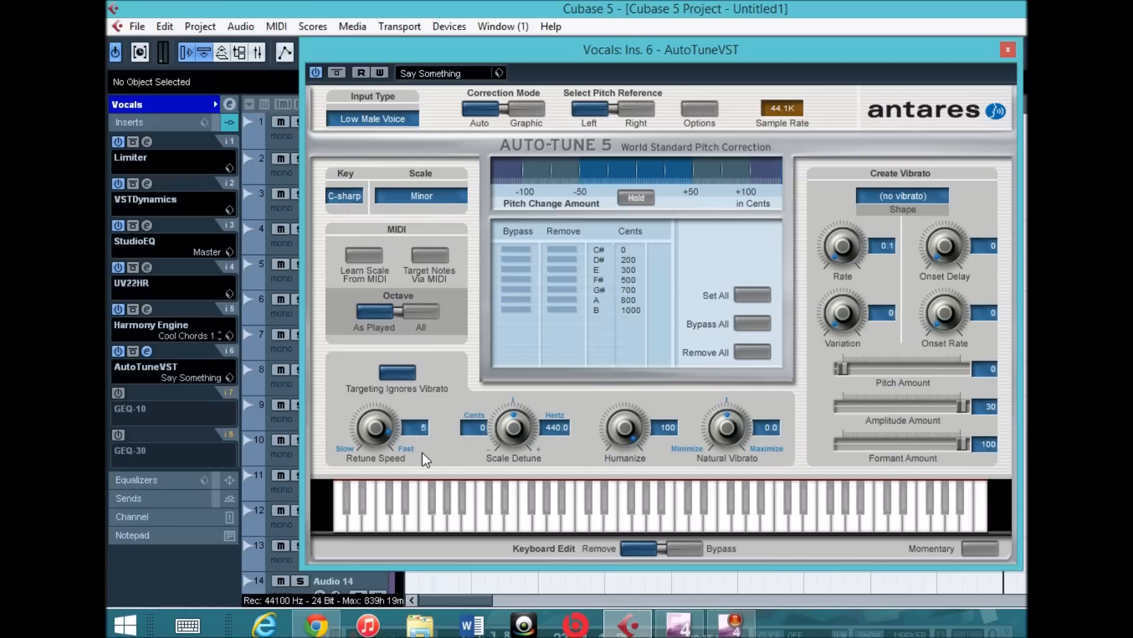
pyautogui.moveTo(470, 461)
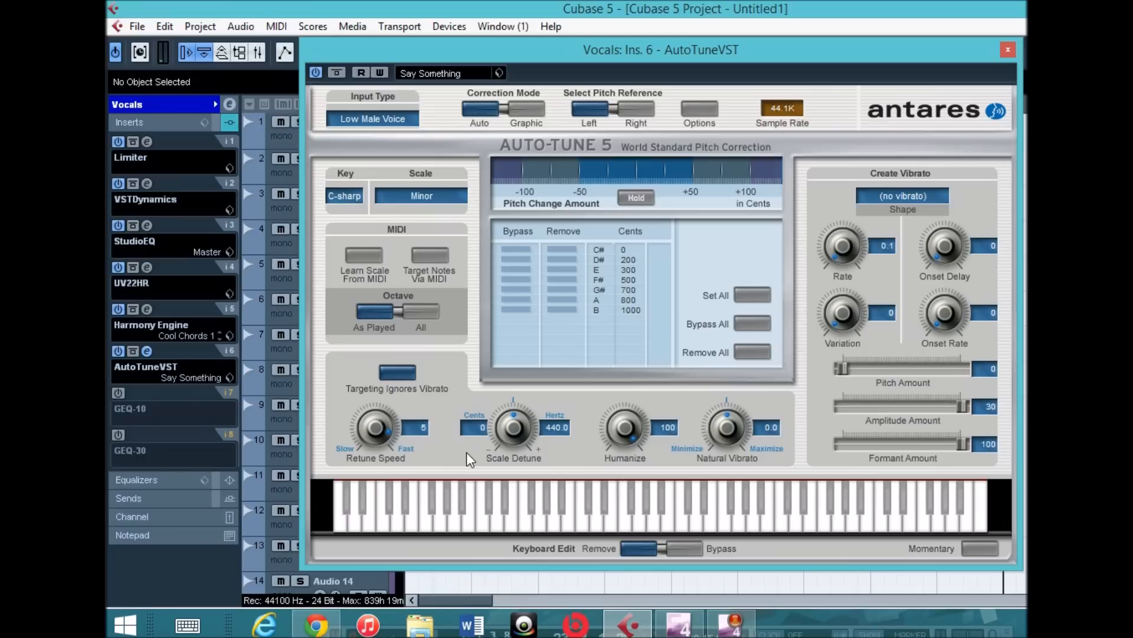
pyautogui.moveTo(656, 445)
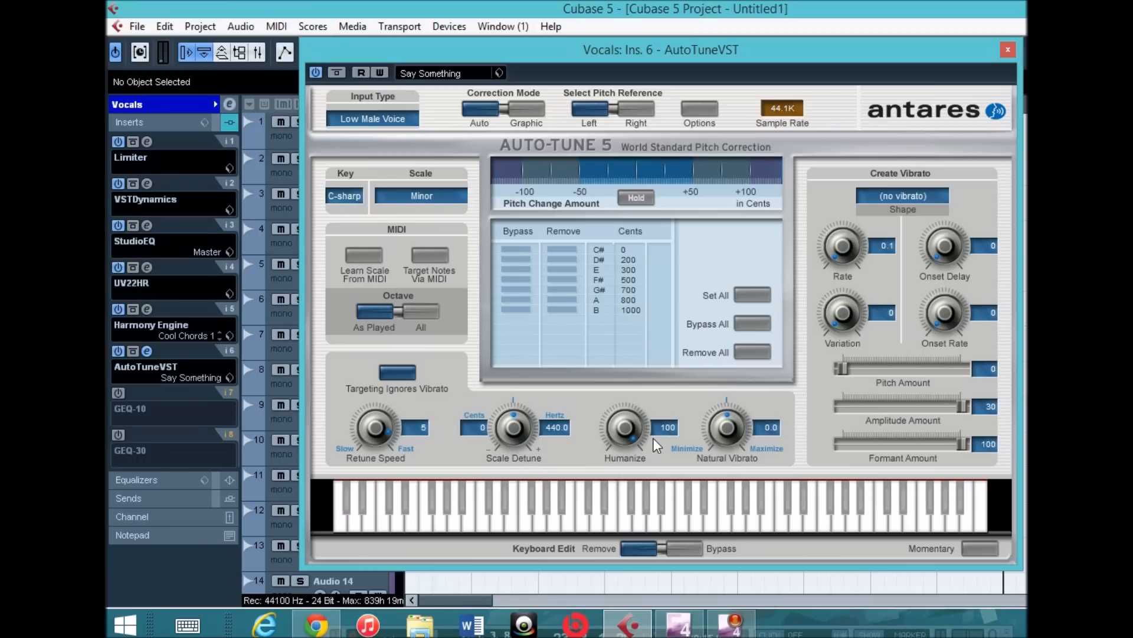
pyautogui.moveTo(693, 450)
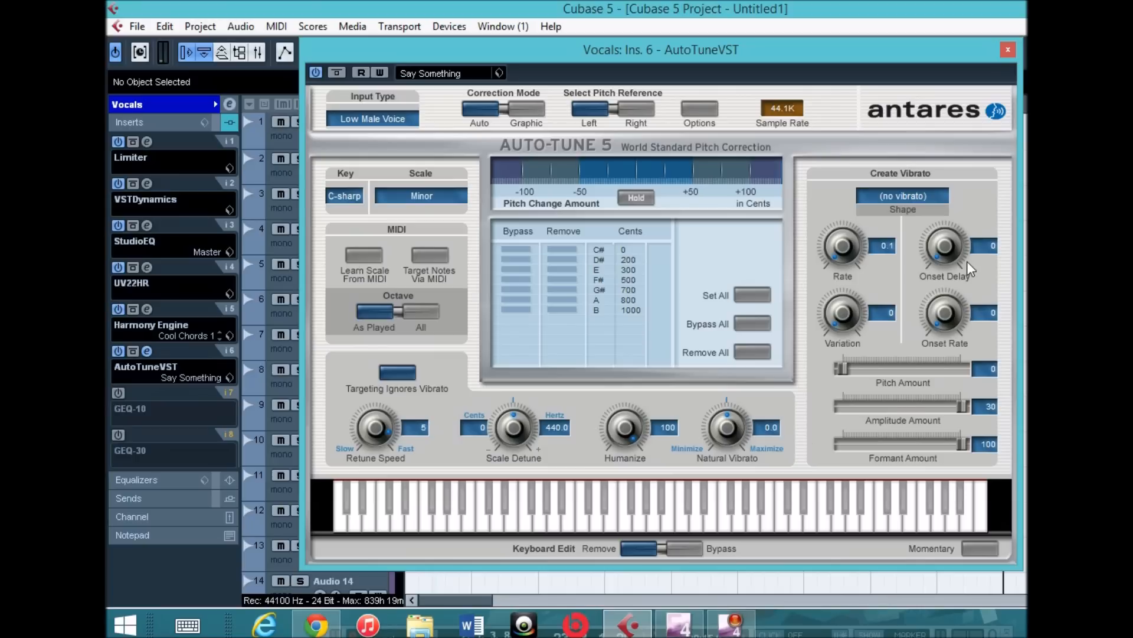
pyautogui.moveTo(832, 327)
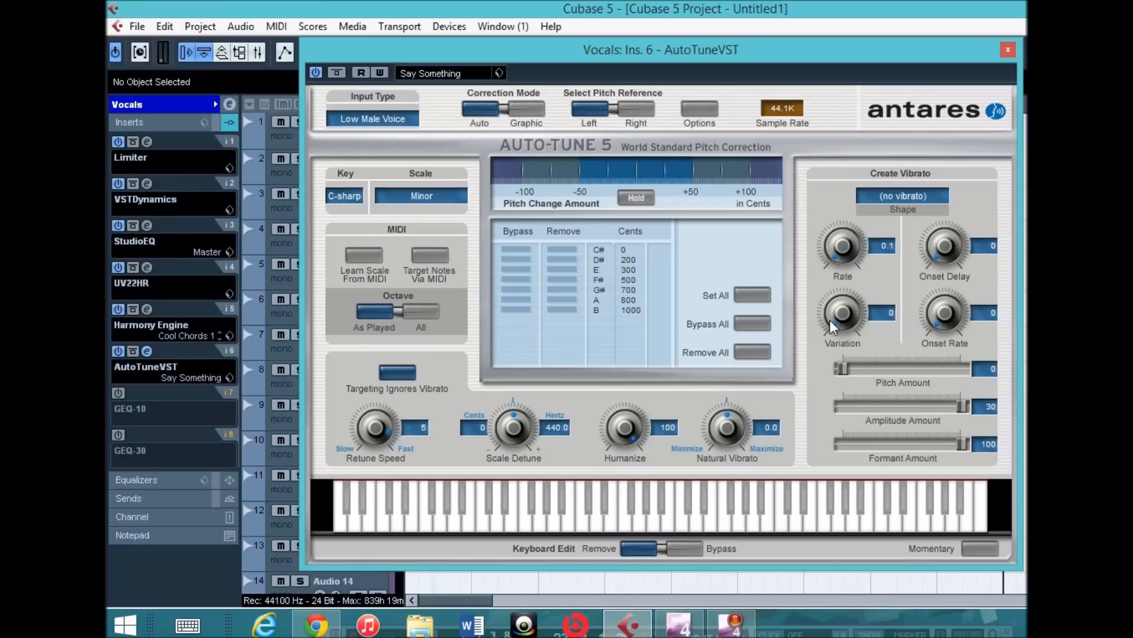
pyautogui.moveTo(503, 27)
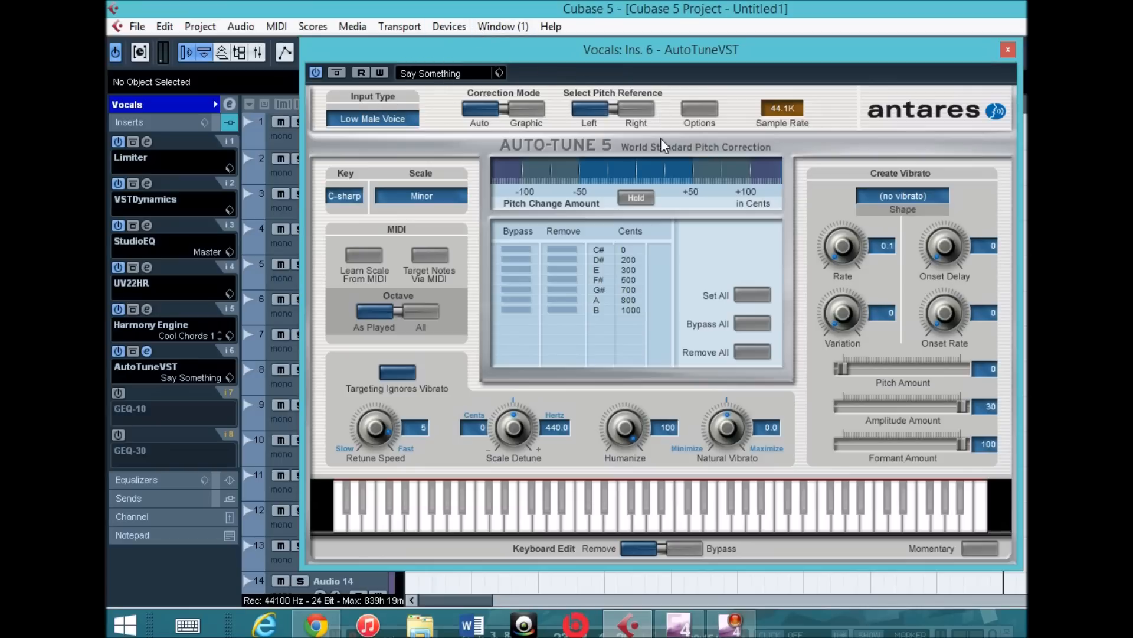
pyautogui.moveTo(701, 112)
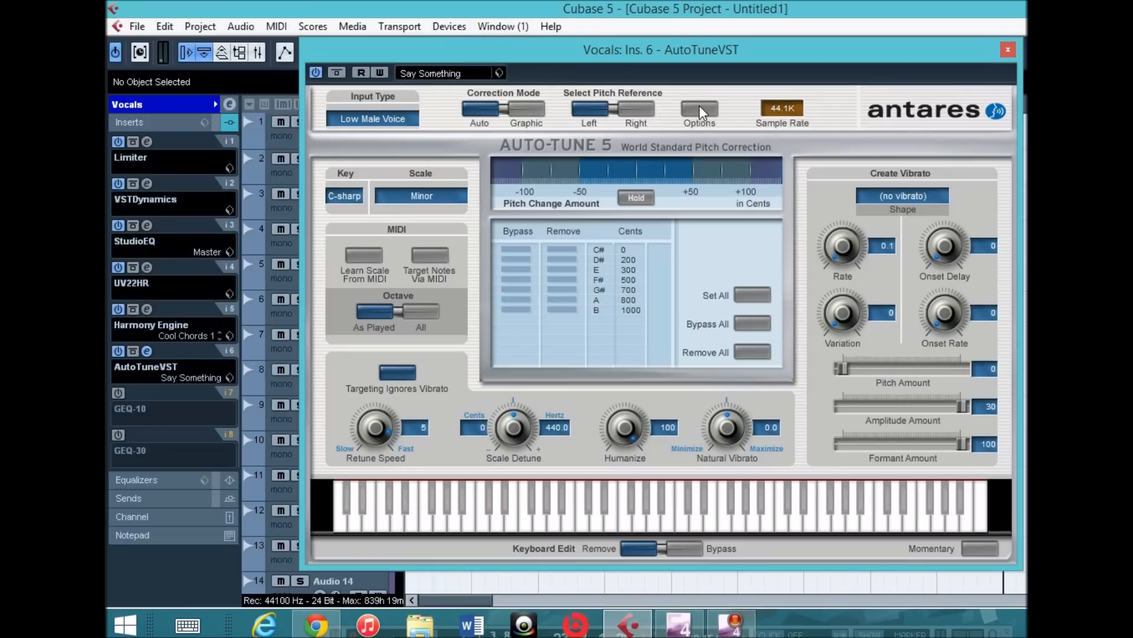
pyautogui.click(698, 110)
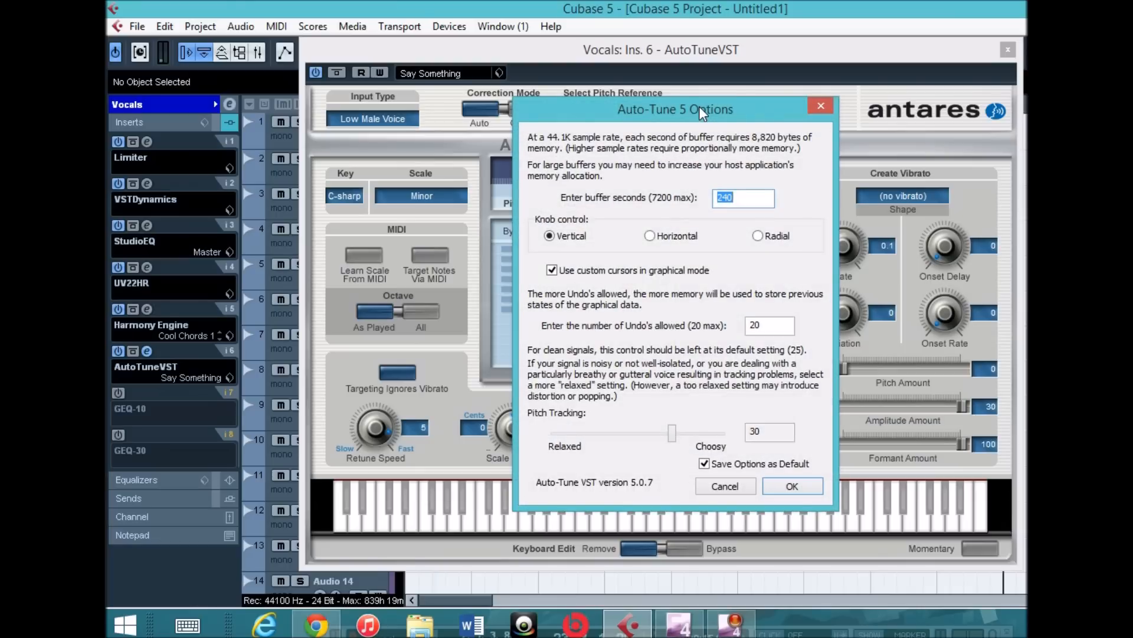
pyautogui.moveTo(745, 477)
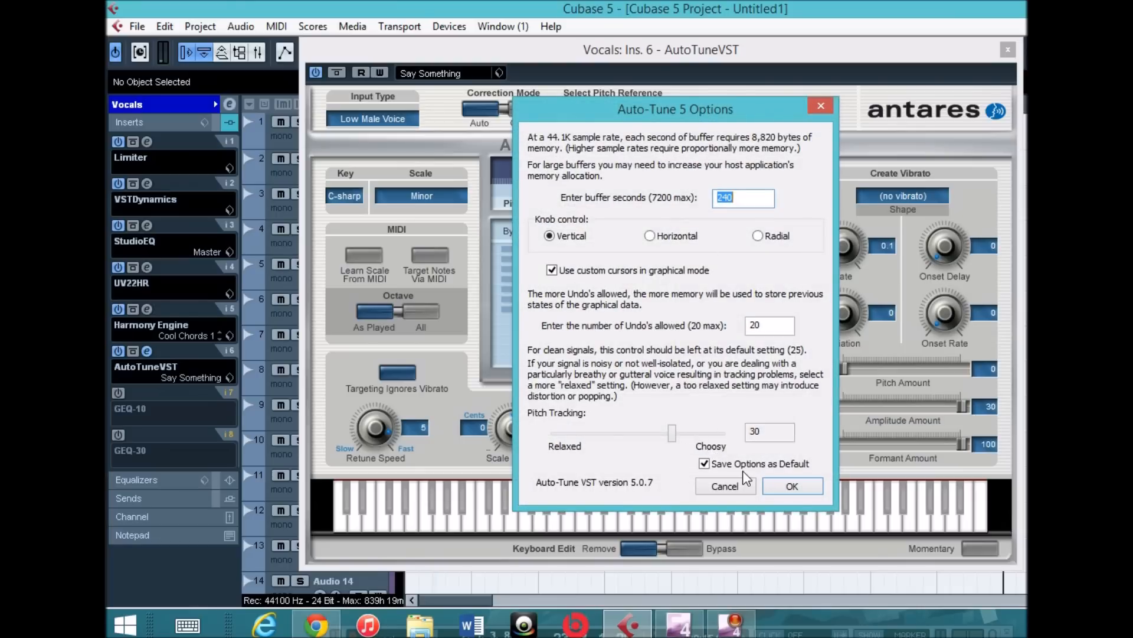
pyautogui.moveTo(821, 514)
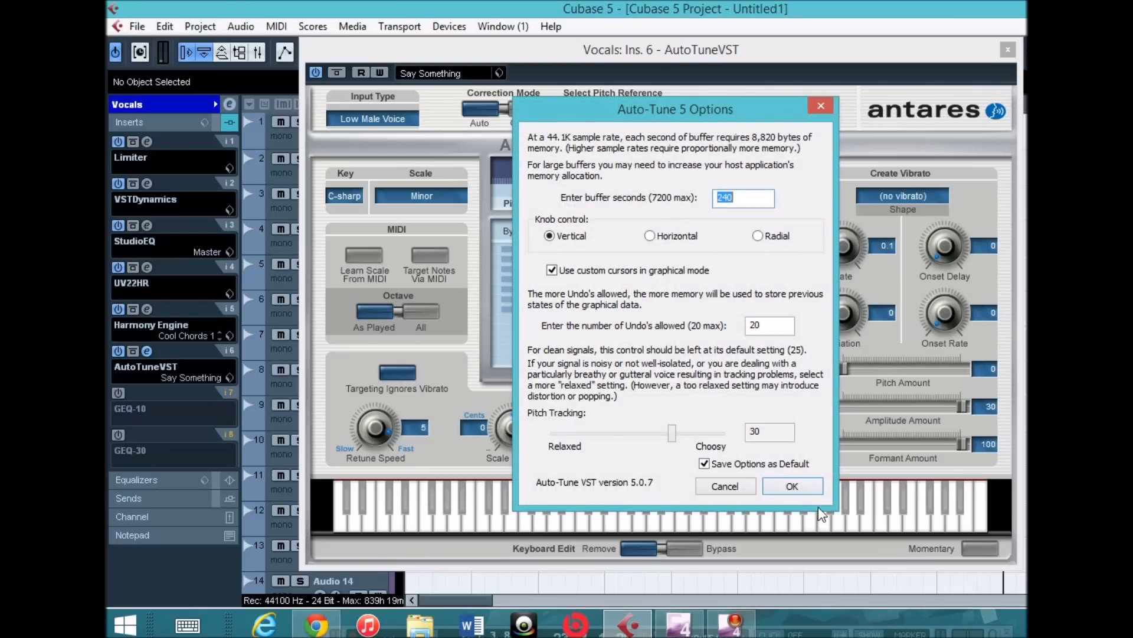
pyautogui.click(791, 485)
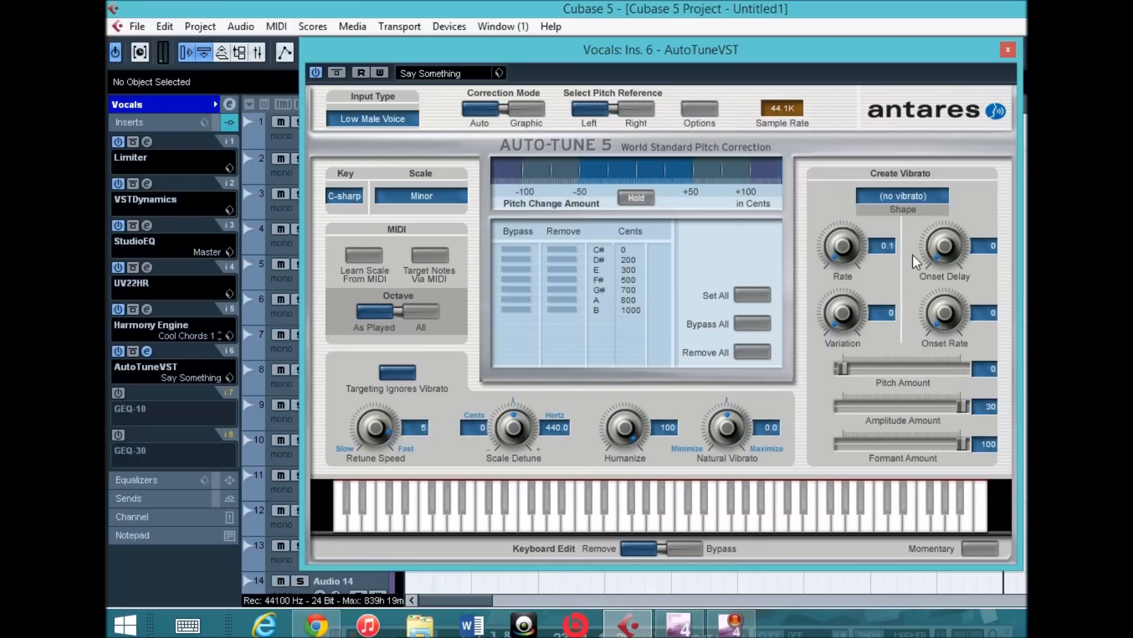
pyautogui.moveTo(1007, 53)
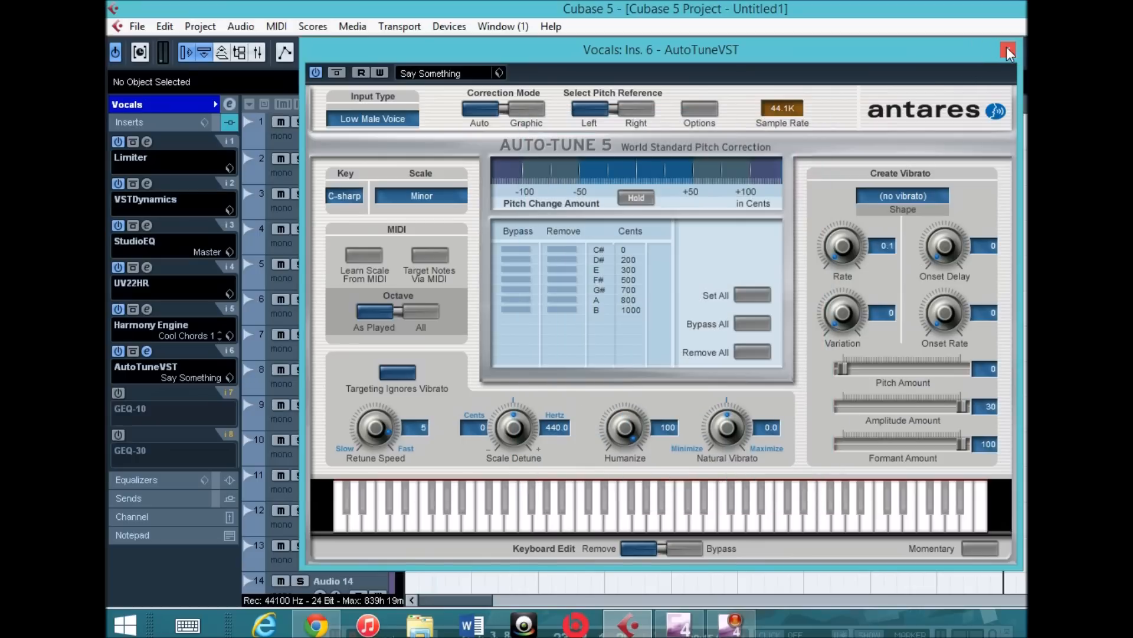
# Step: Close the Auto-Tune window and show Audio 01's insert chain with StereoDelay and Pitch Correct
pyautogui.click(1007, 50)
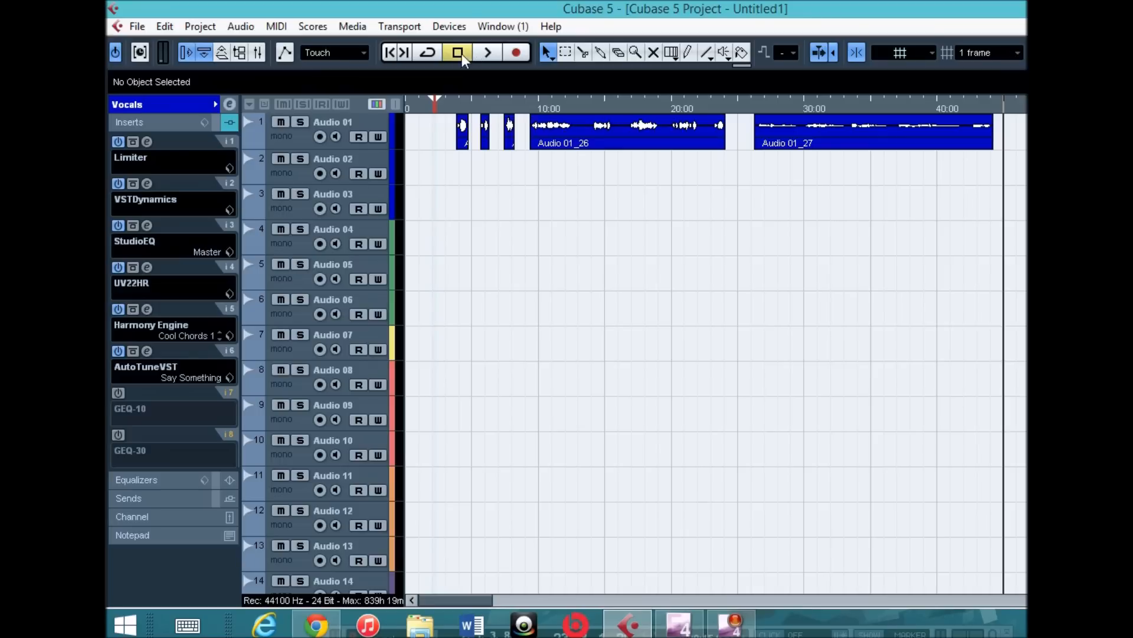
pyautogui.moveTo(159, 213)
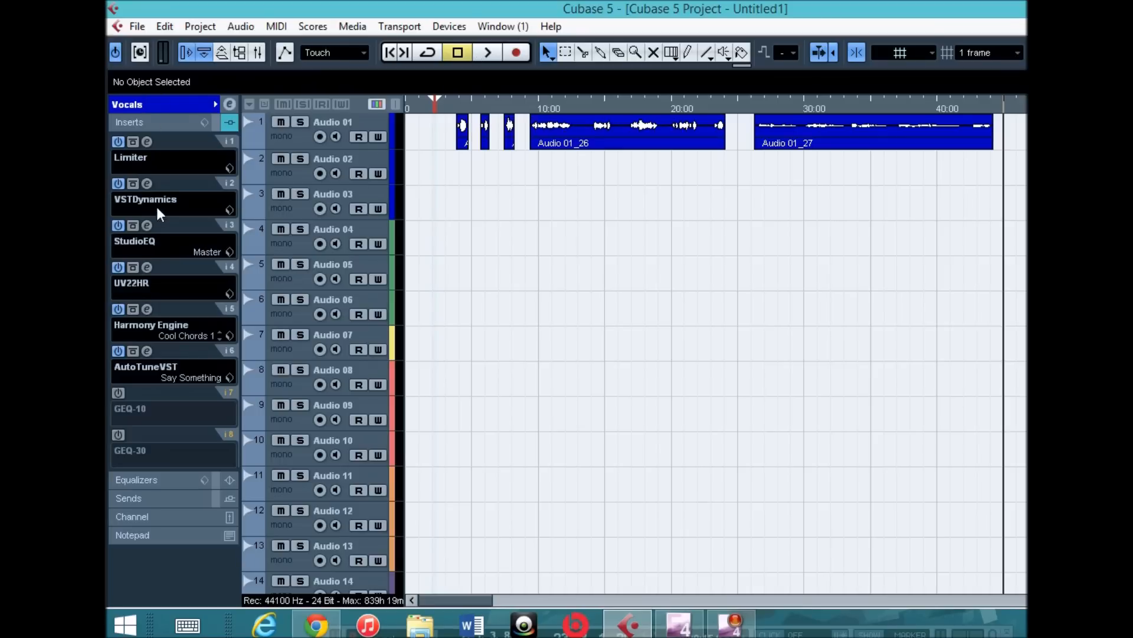
pyautogui.moveTo(169, 270)
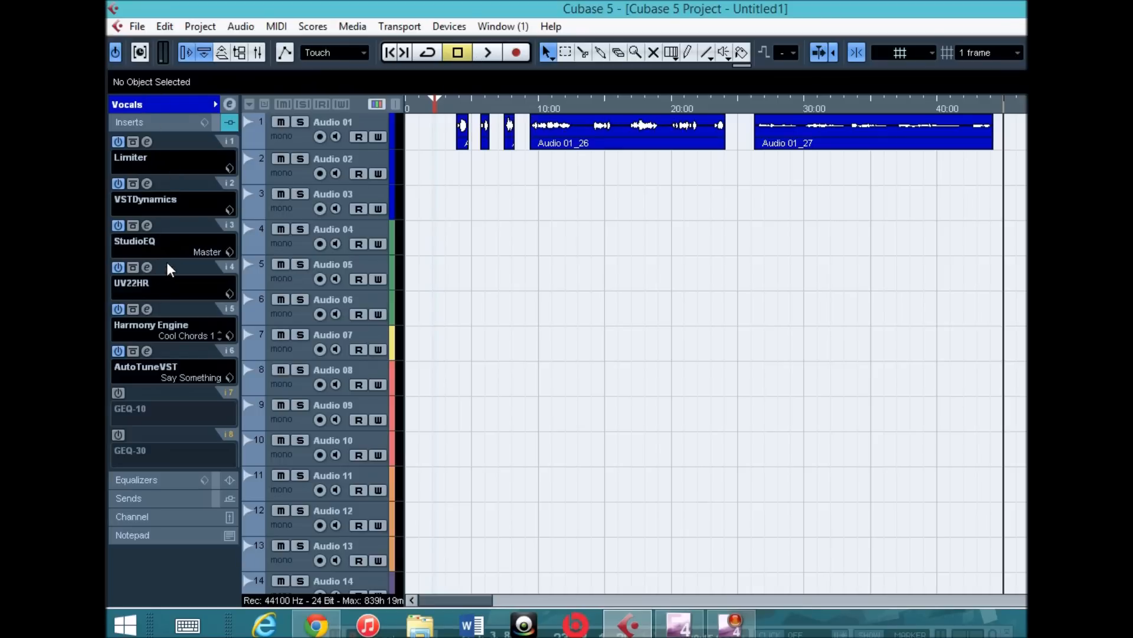
pyautogui.moveTo(412, 211)
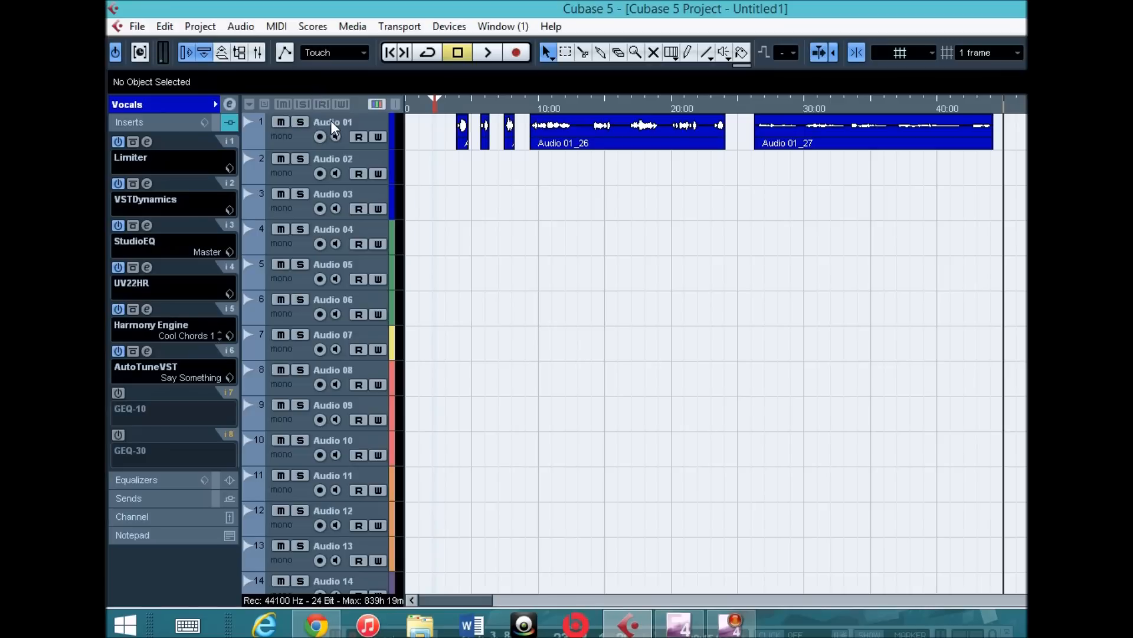
pyautogui.click(320, 137)
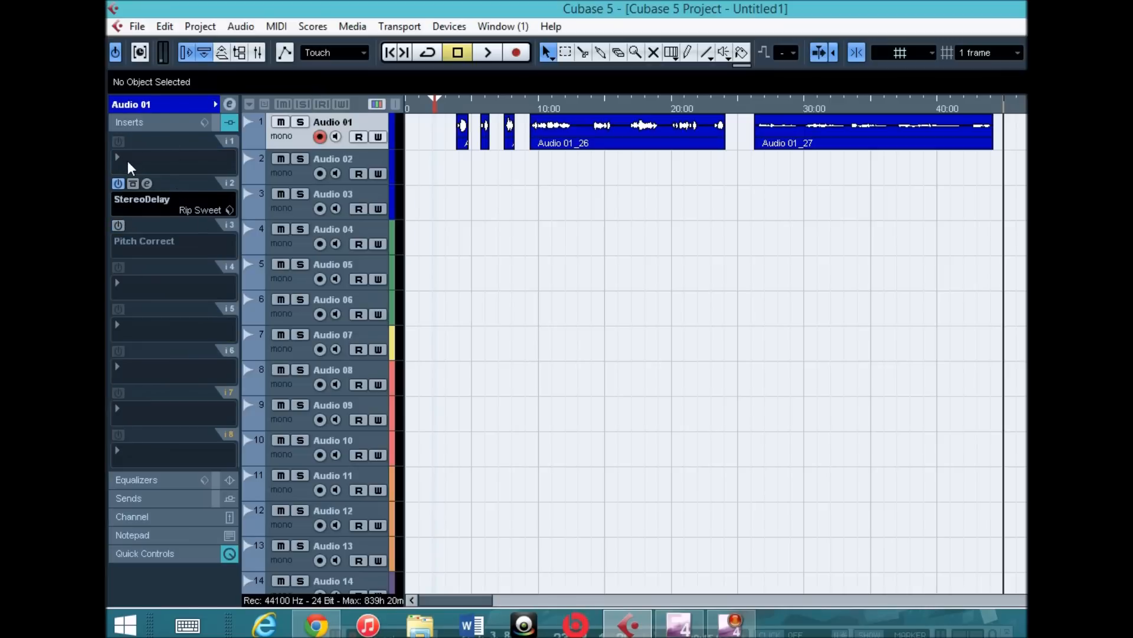
pyautogui.moveTo(146, 183)
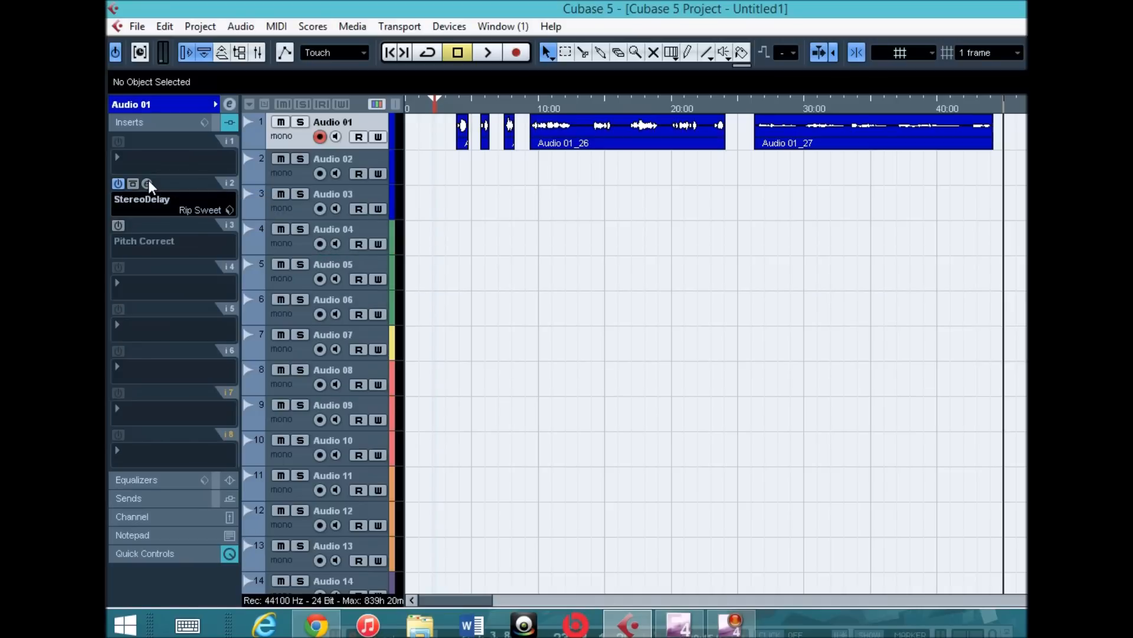
# Step: Bring up the StereoDelay editor on Audio 01 showing the Rip Sweet preset values
pyautogui.click(146, 183)
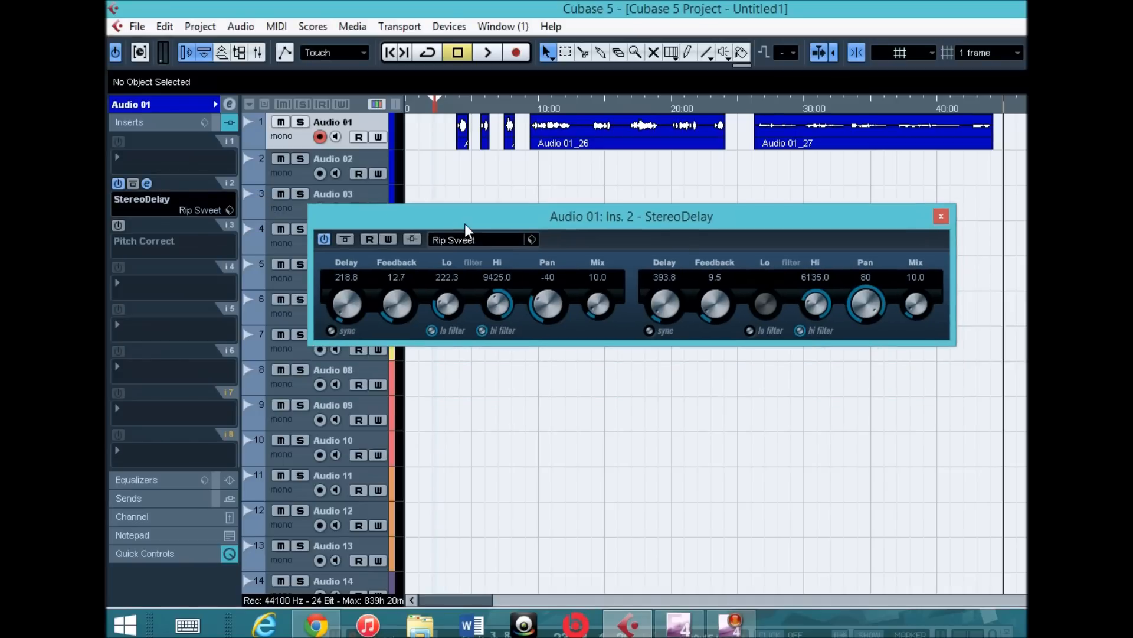
pyautogui.moveTo(933, 285)
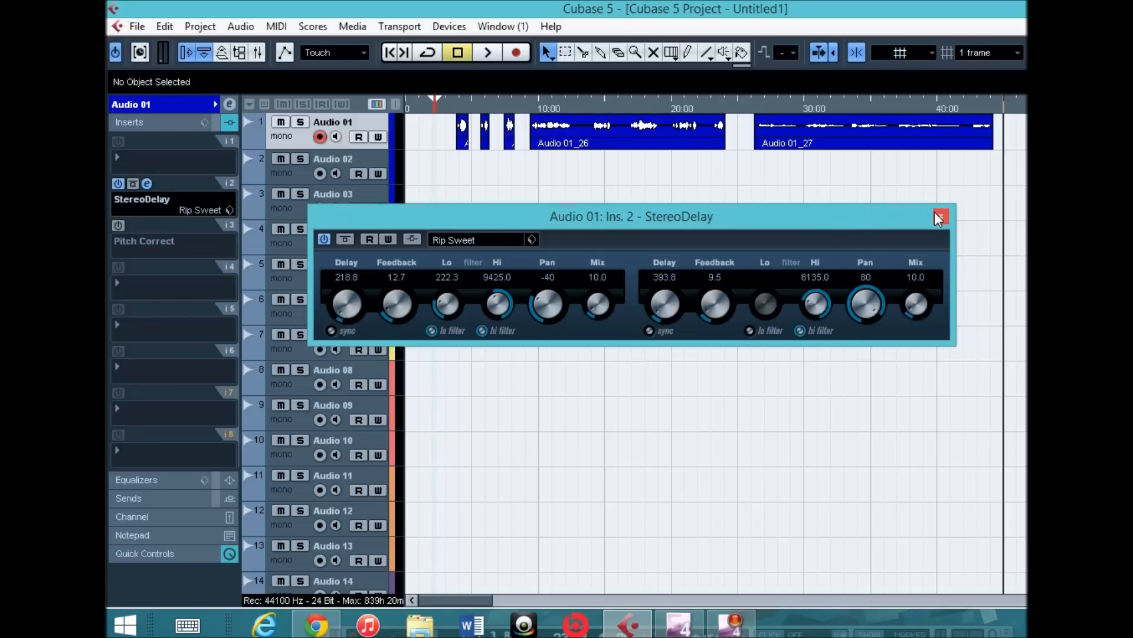
pyautogui.moveTo(905, 213)
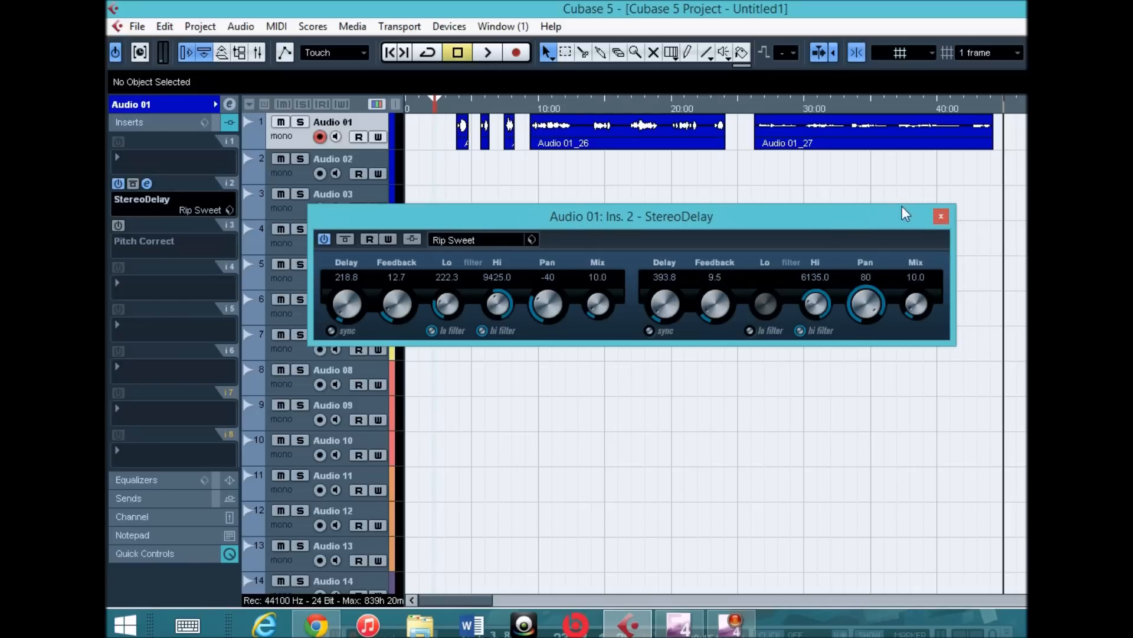
pyautogui.moveTo(941, 216)
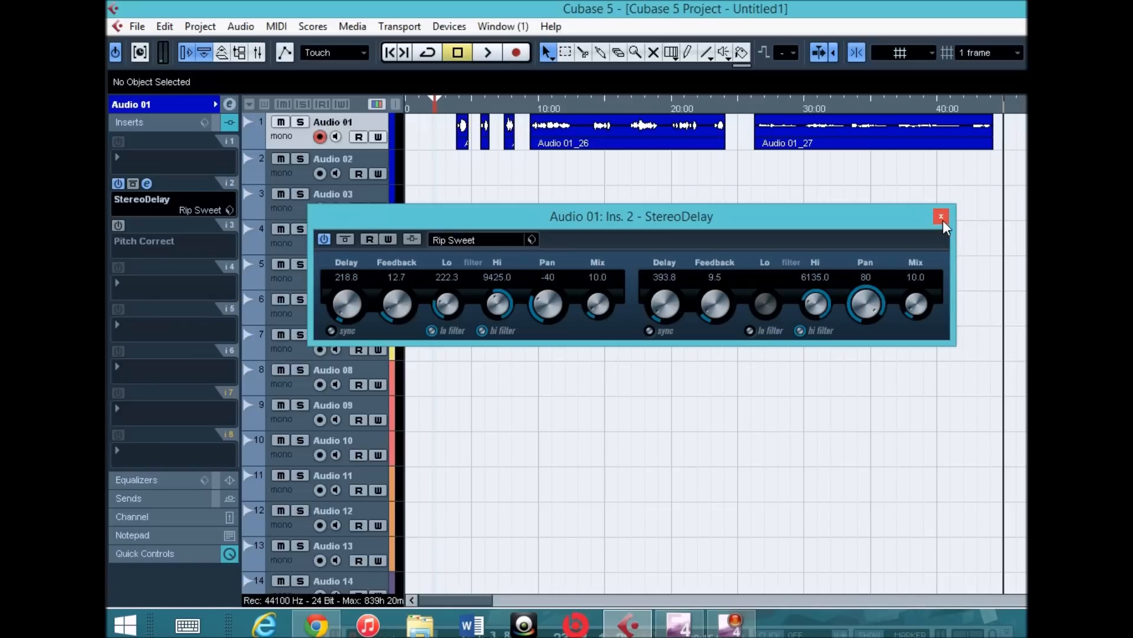
# Step: Close the StereoDelay editor, returning to the project with Audio 01's inserts listed
pyautogui.click(941, 217)
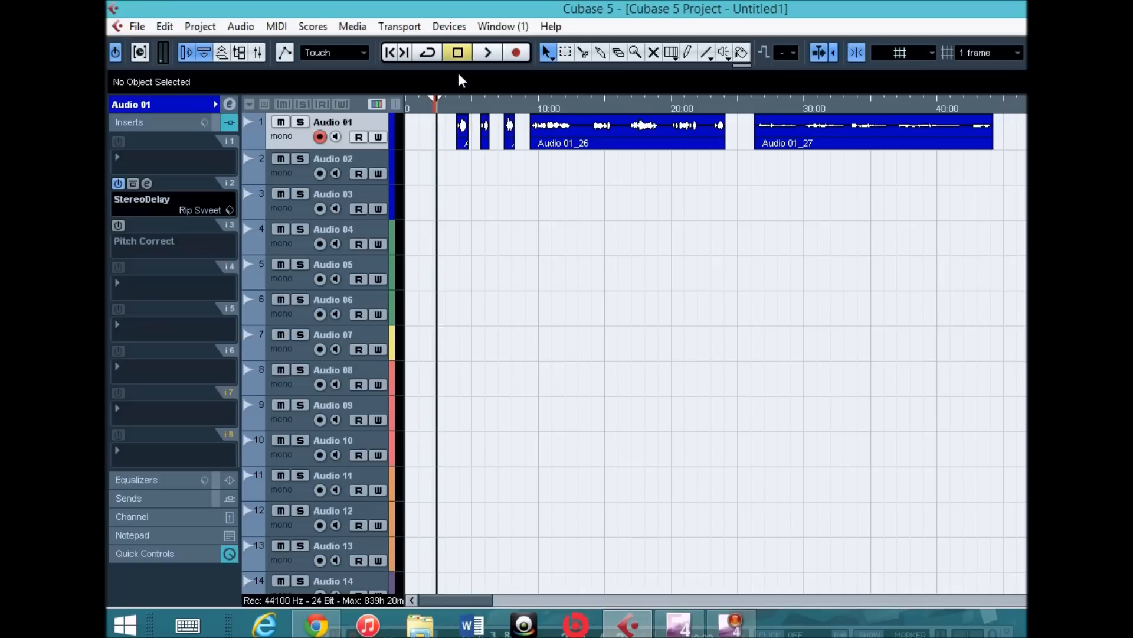
pyautogui.moveTo(487, 52)
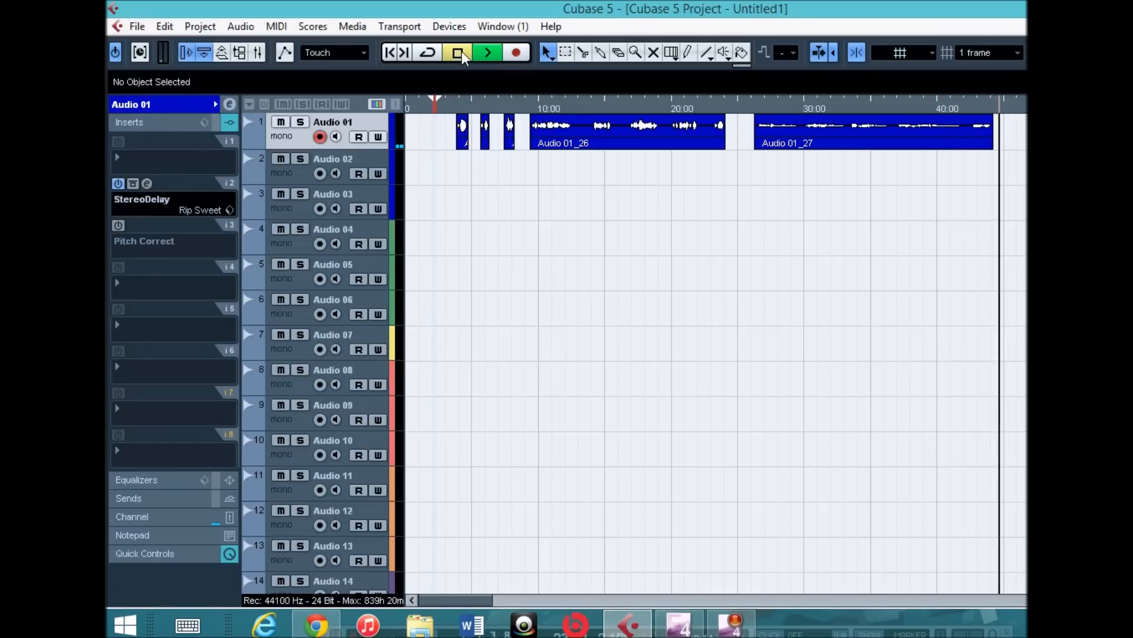
# Step: Stop playback of the processed vocal on the transport bar
pyautogui.click(458, 52)
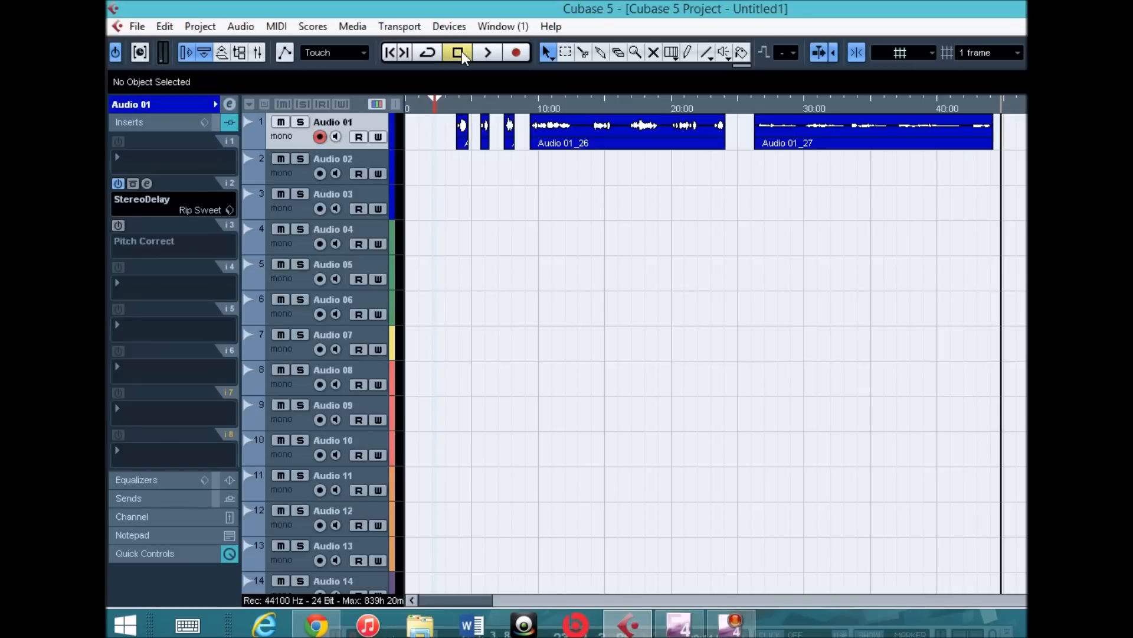
pyautogui.moveTo(433, 21)
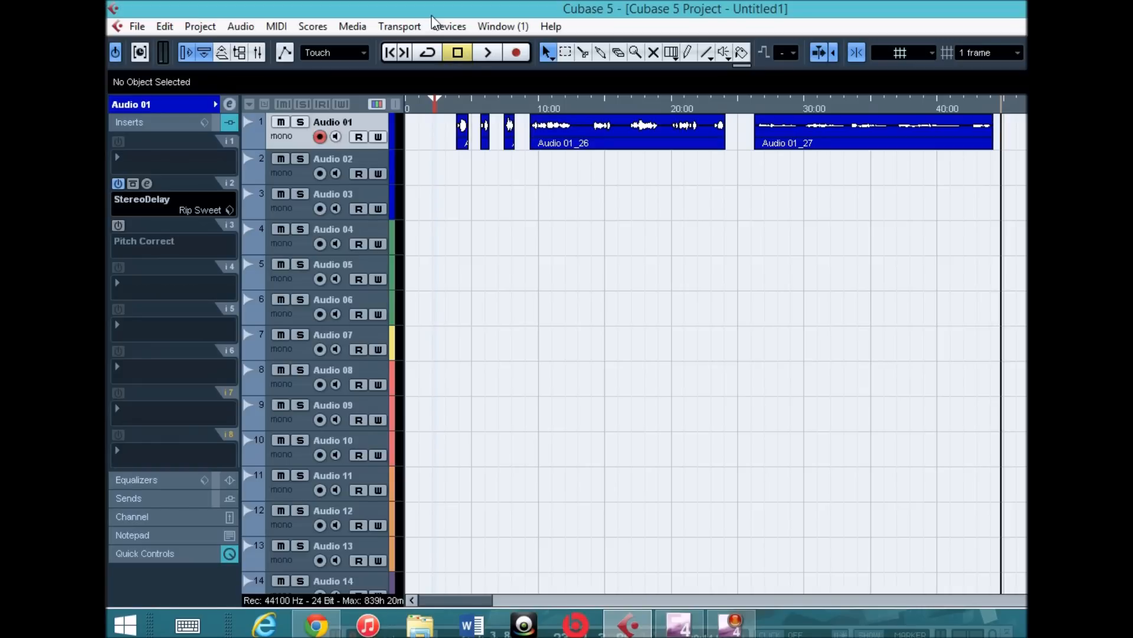